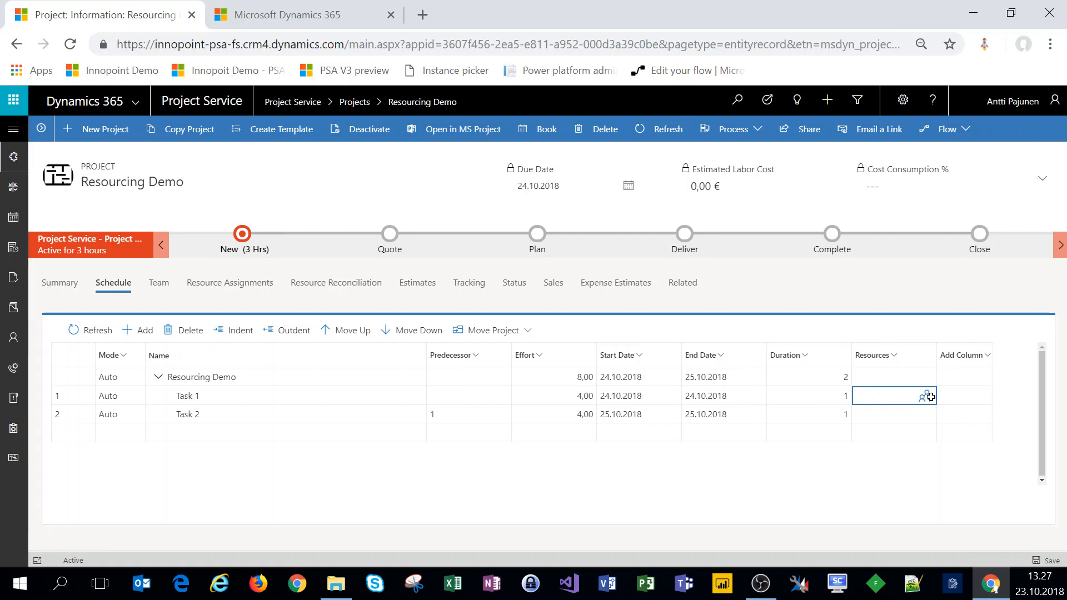
Search 'john doe' in Task 1's Resources cell and assign John Doe from Other Resources
click(926, 396)
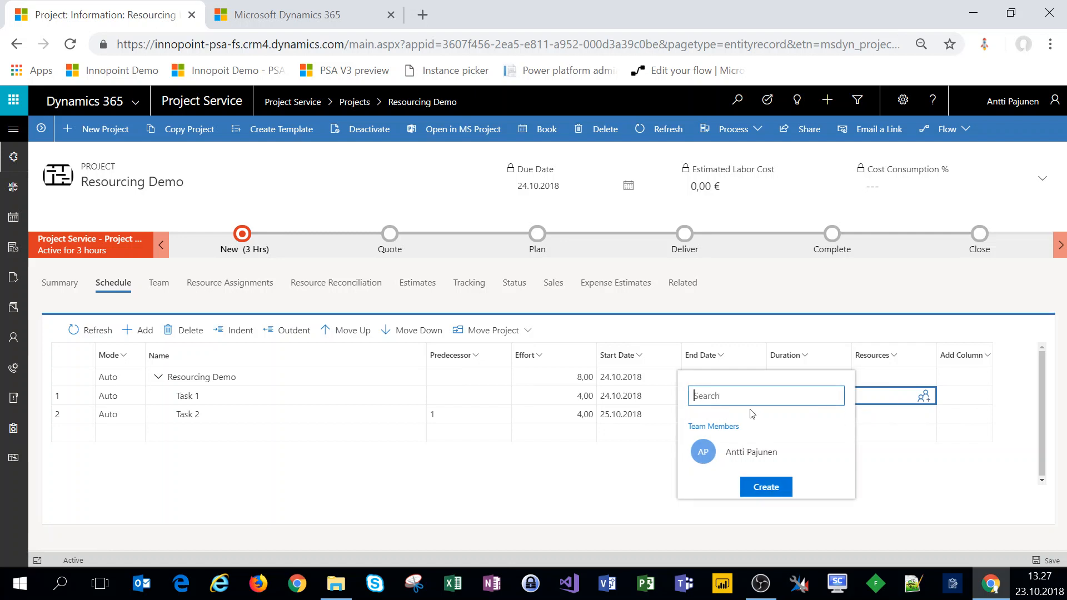
text(john so)
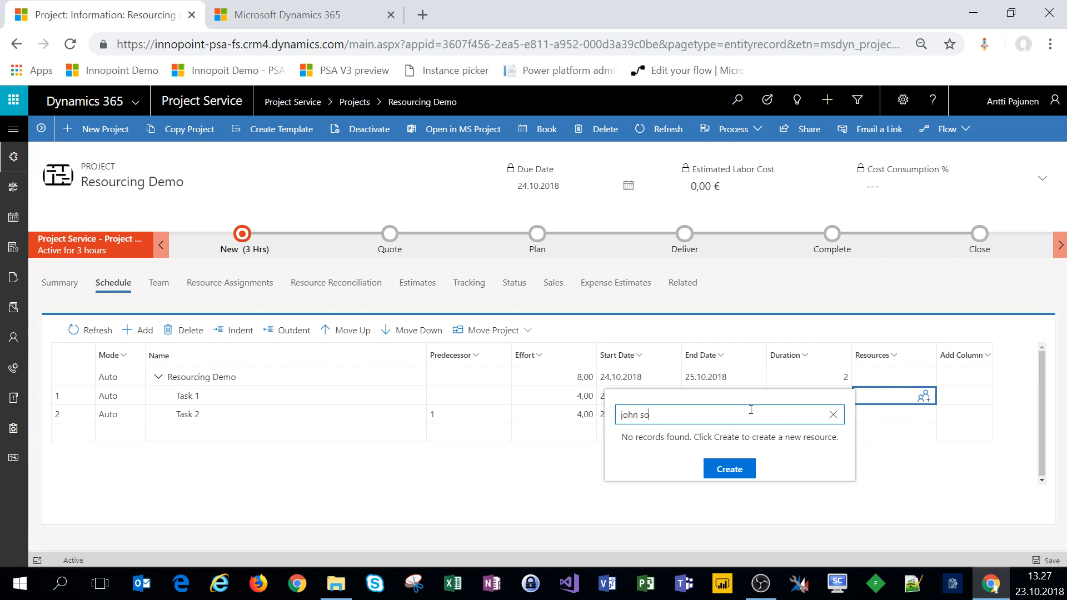
key(BackSpace)
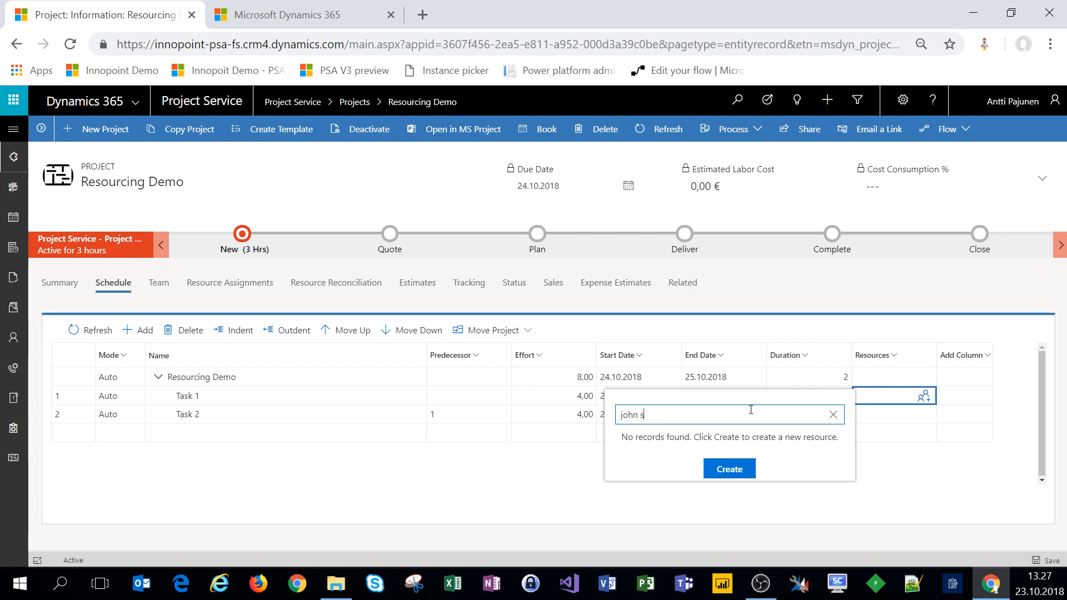
text(john doe)
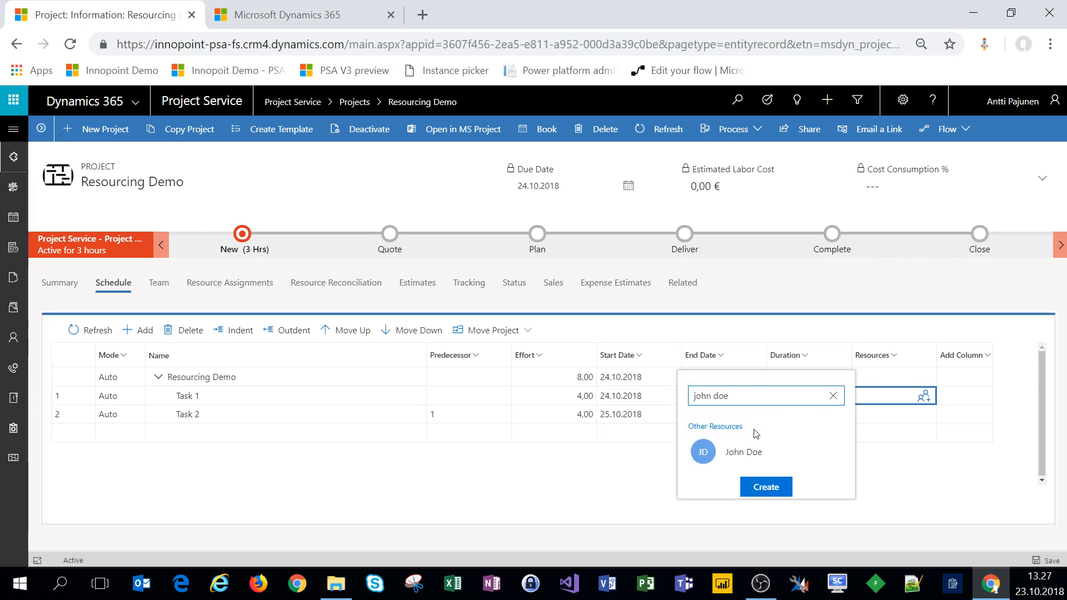
click(743, 453)
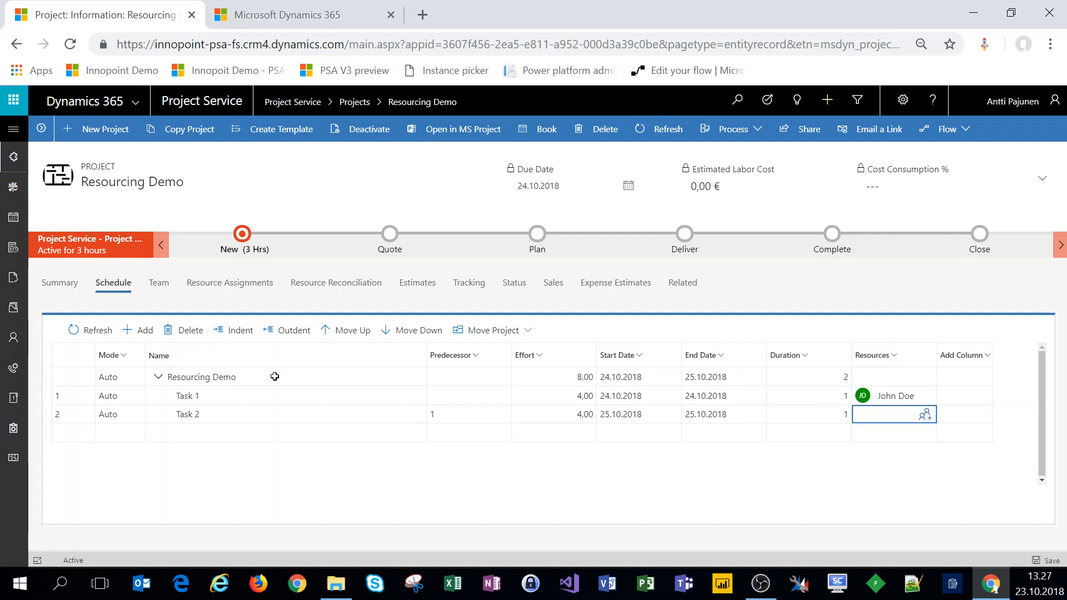
In Resource Reconciliation, extend John Doe's 24.10.2018 booking by 4 hours to clear the shortage
click(336, 282)
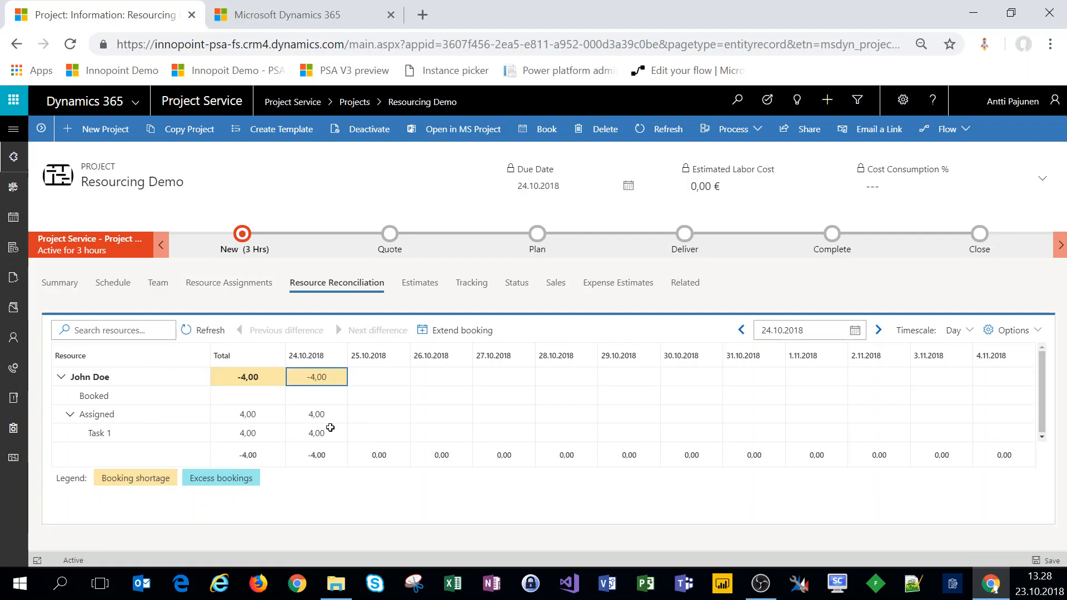
mouse_move(317, 377)
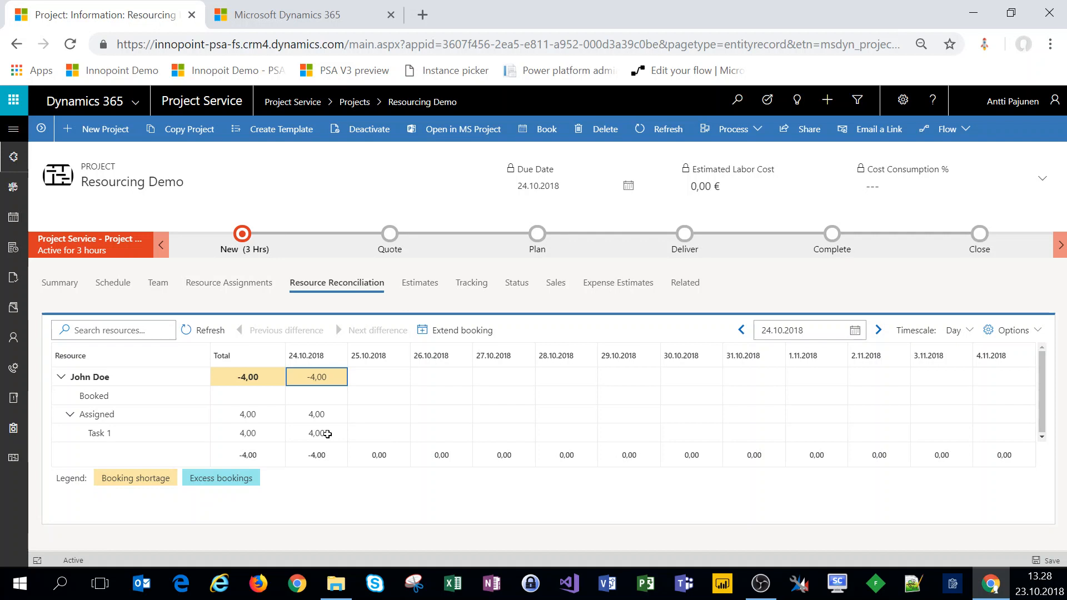
mouse_move(317, 377)
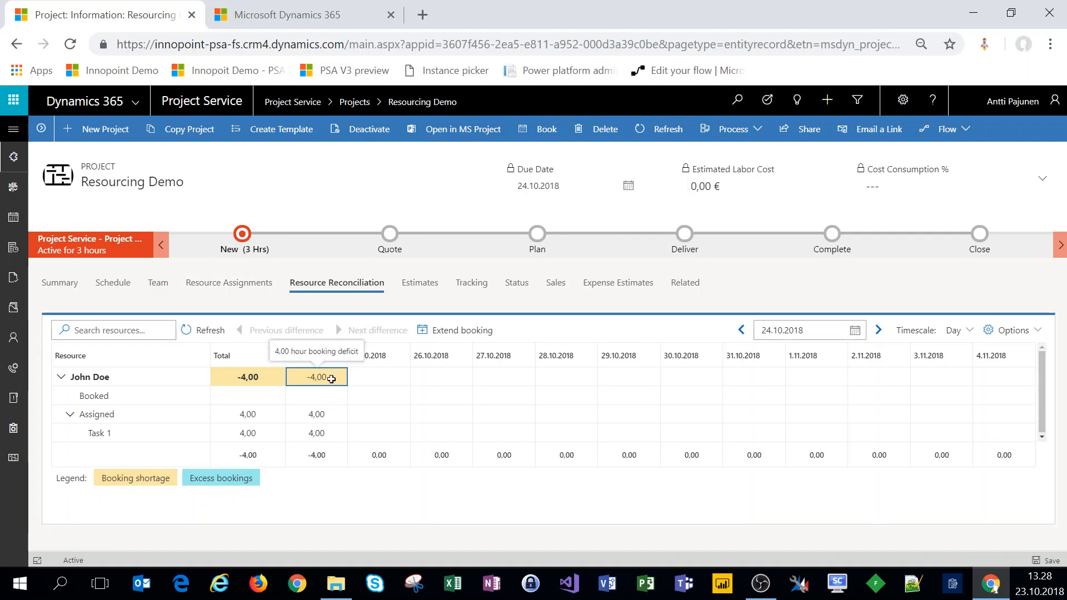
click(462, 330)
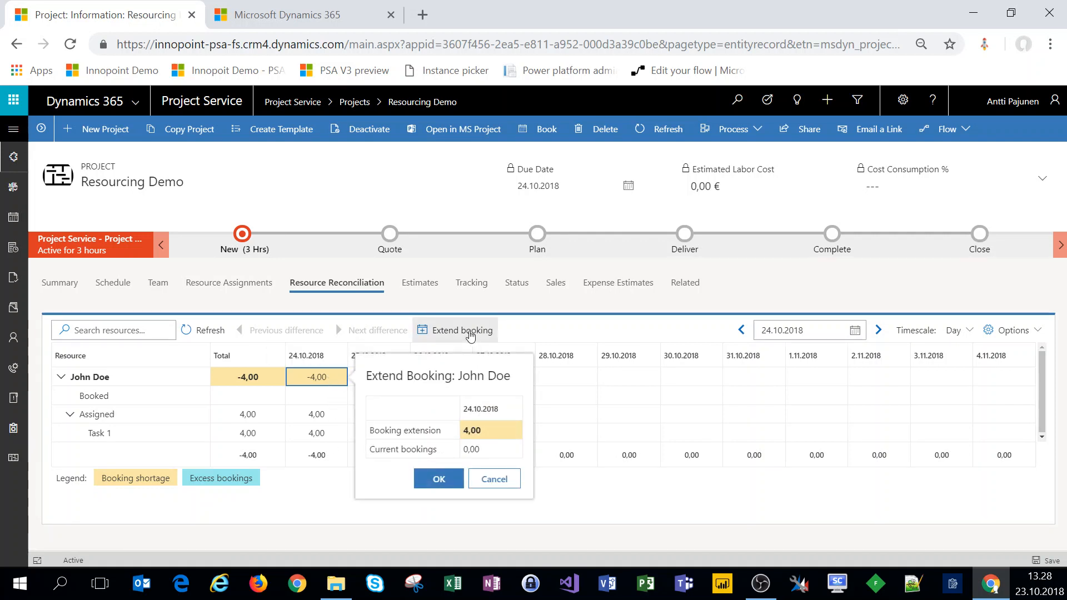
click(438, 478)
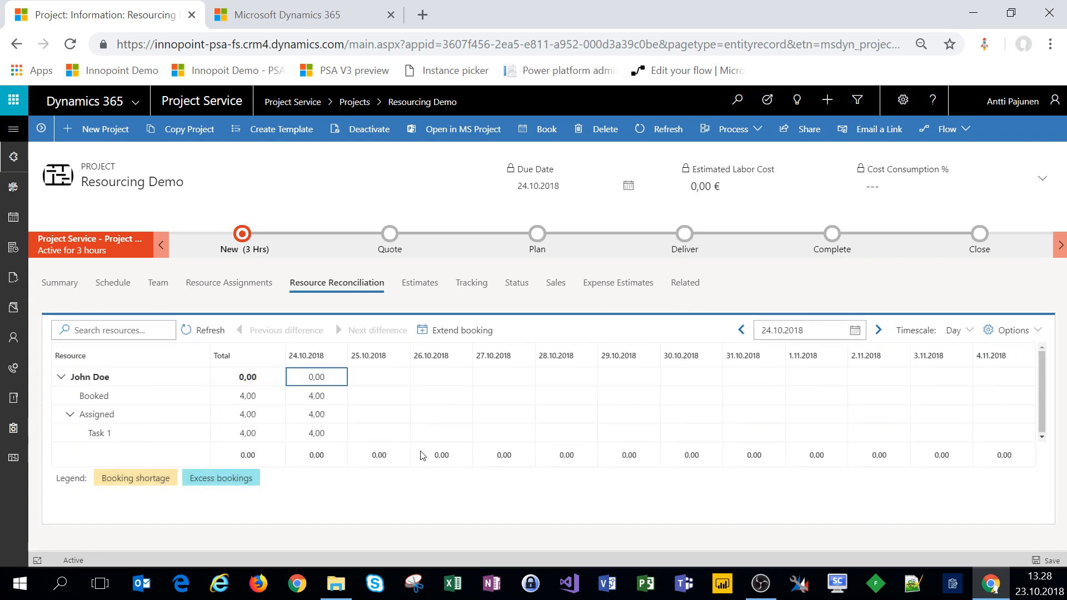
mouse_move(348, 419)
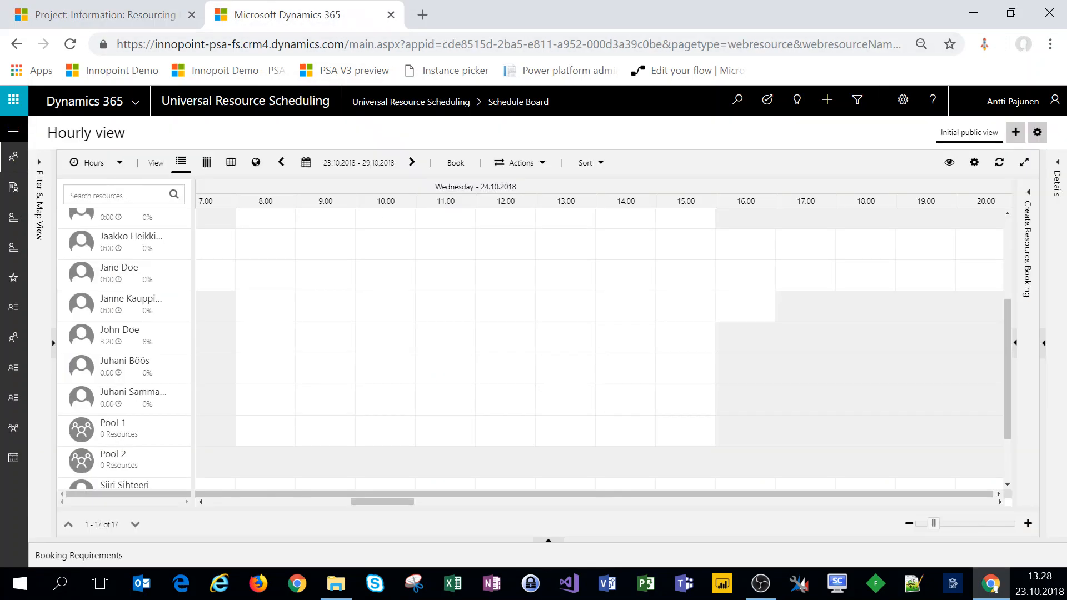
Return from the schedule board to the Resourcing Demo project's reconciliation view
click(998, 163)
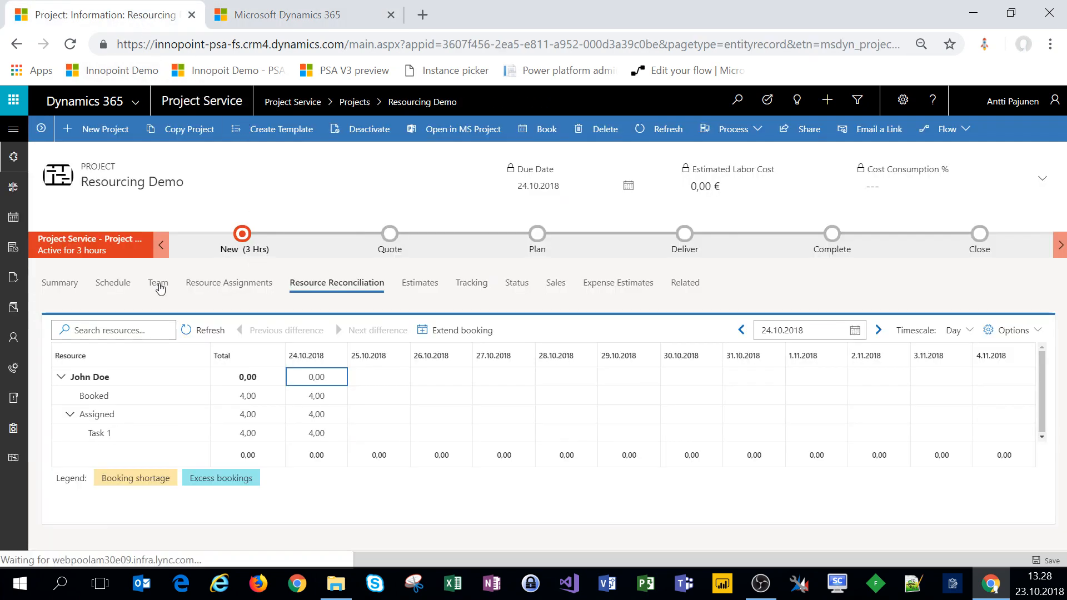
Check the team's booked hours, then return to the schedule for Task 2
click(158, 282)
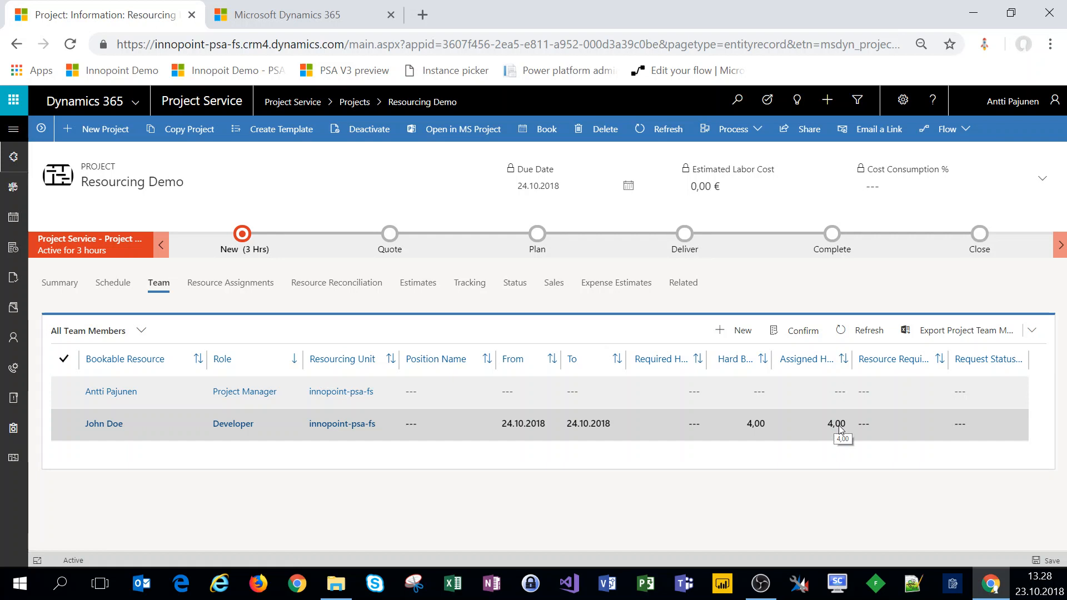
mouse_move(266, 442)
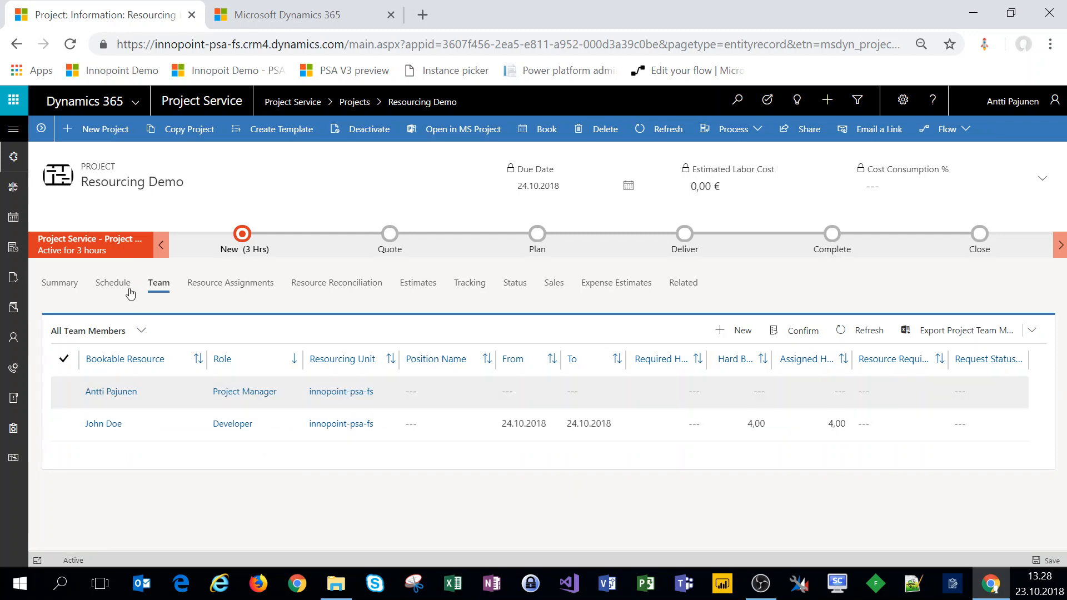
mouse_move(112, 283)
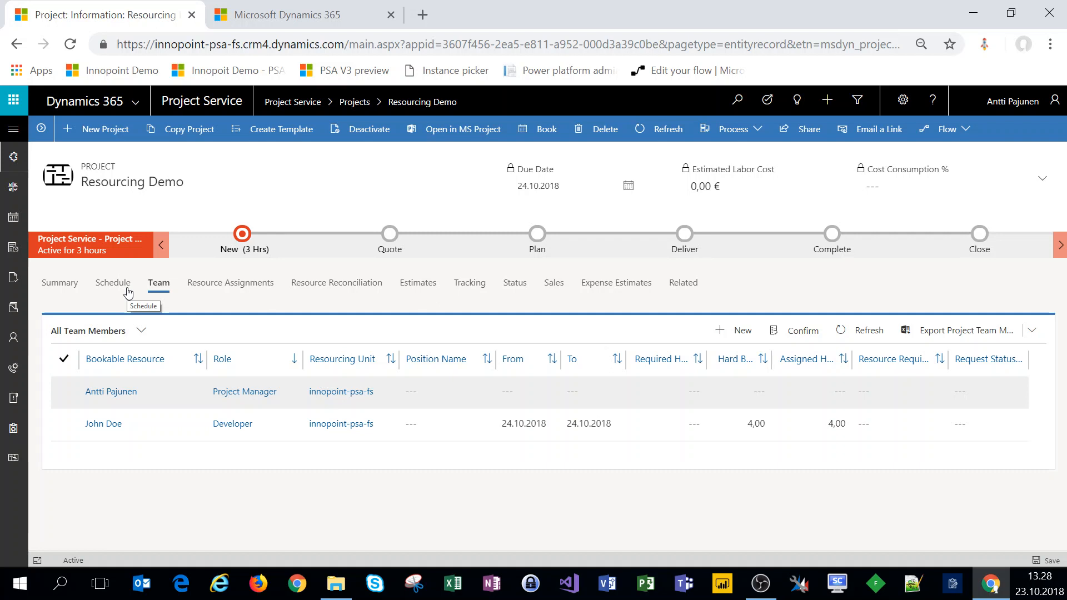
click(114, 282)
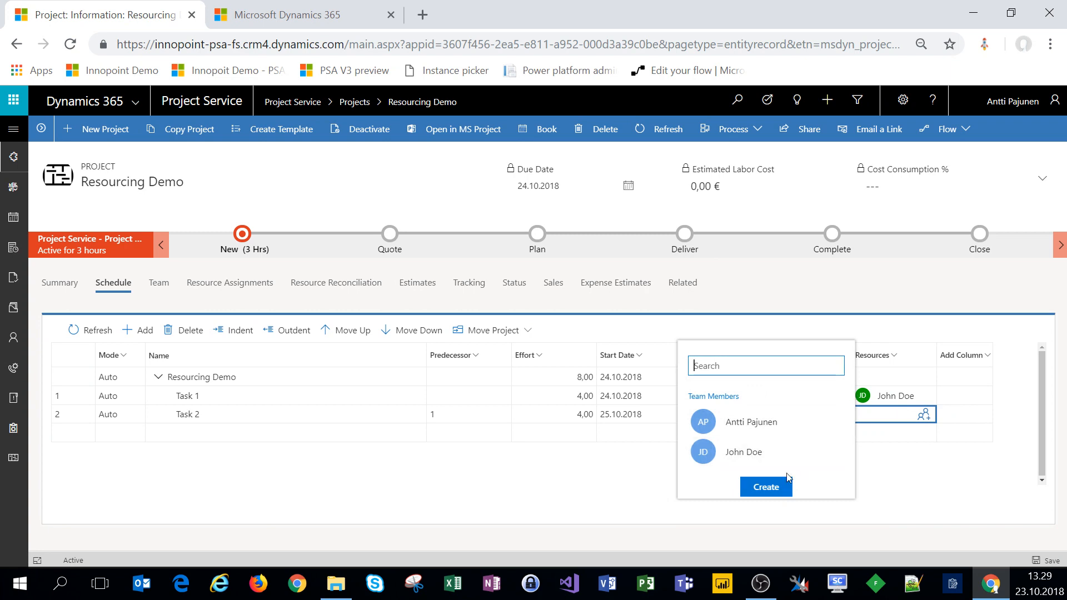
Create a generic team member 'Consultant' with the Consultant role for Task 2 and save it
click(765, 487)
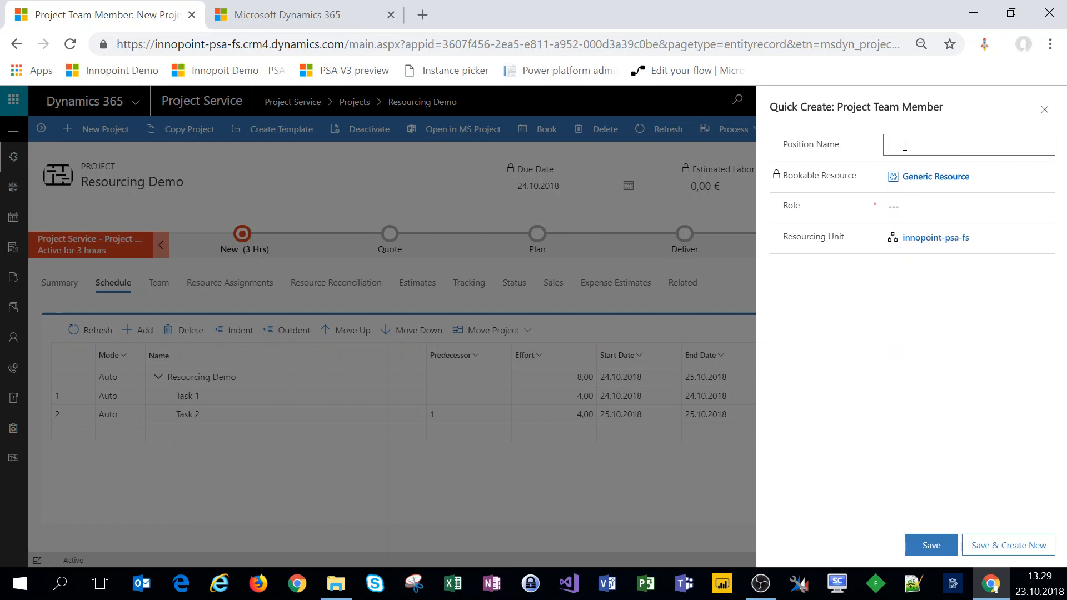
text(Consultant)
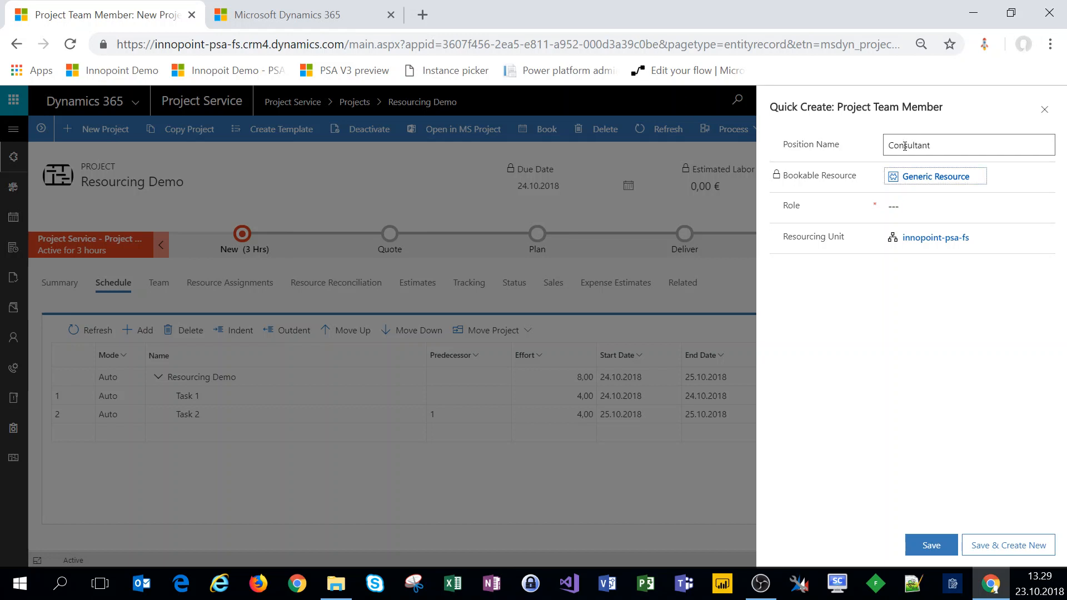
click(952, 205)
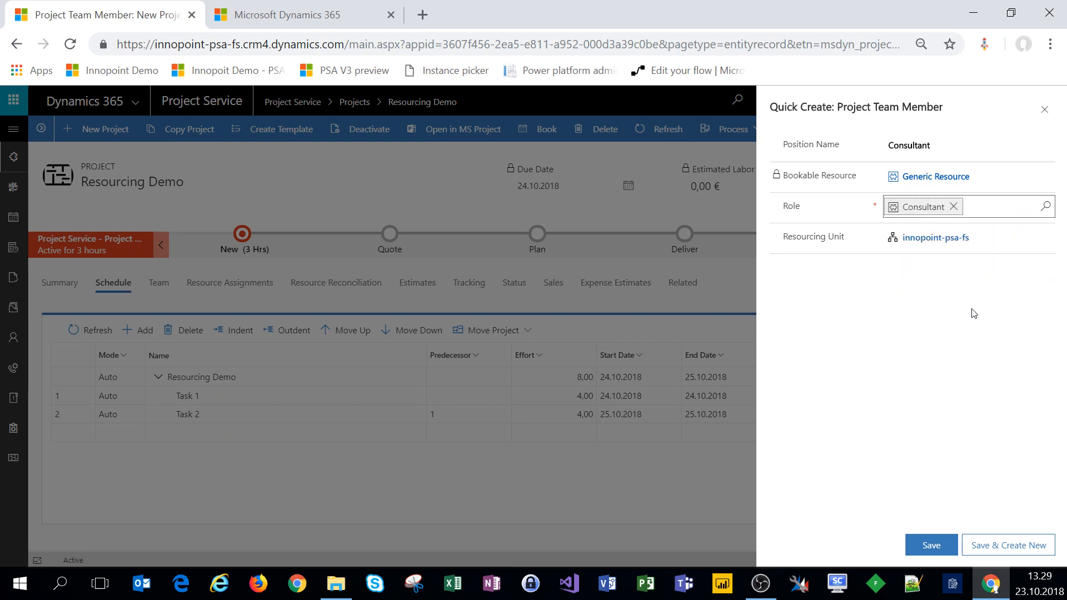
click(929, 545)
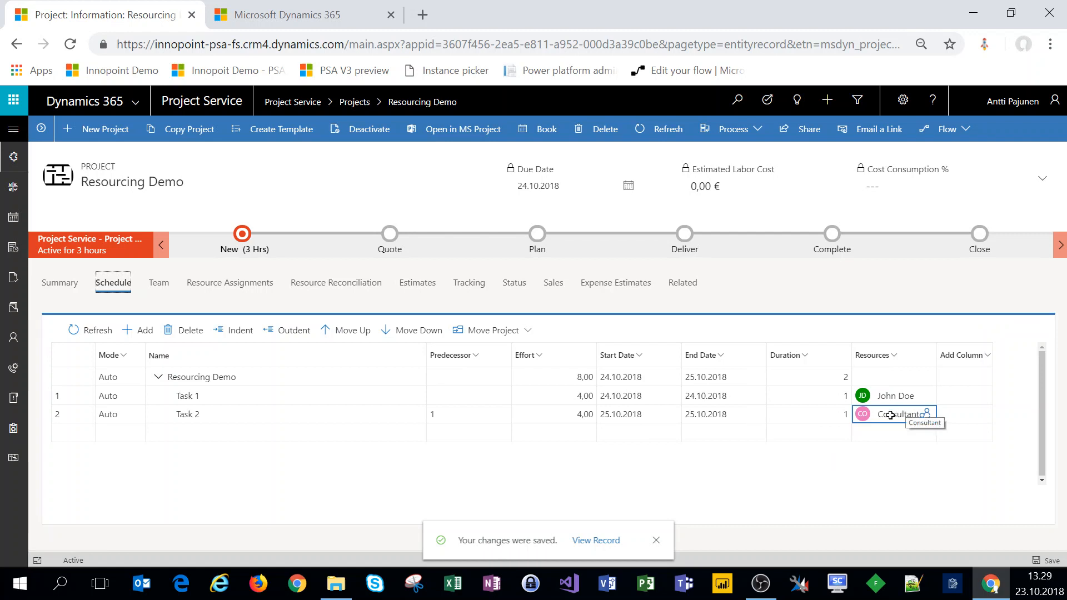
mouse_move(158, 282)
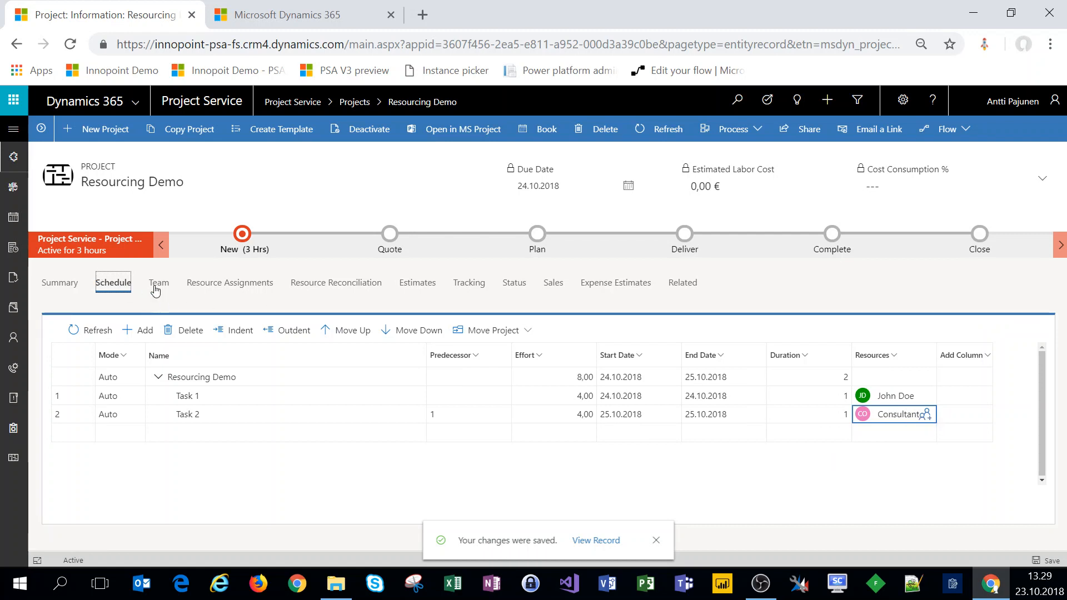
On the Team tab, generate a 4-hour resource requirement for the Generic Resource Consultant row
click(157, 283)
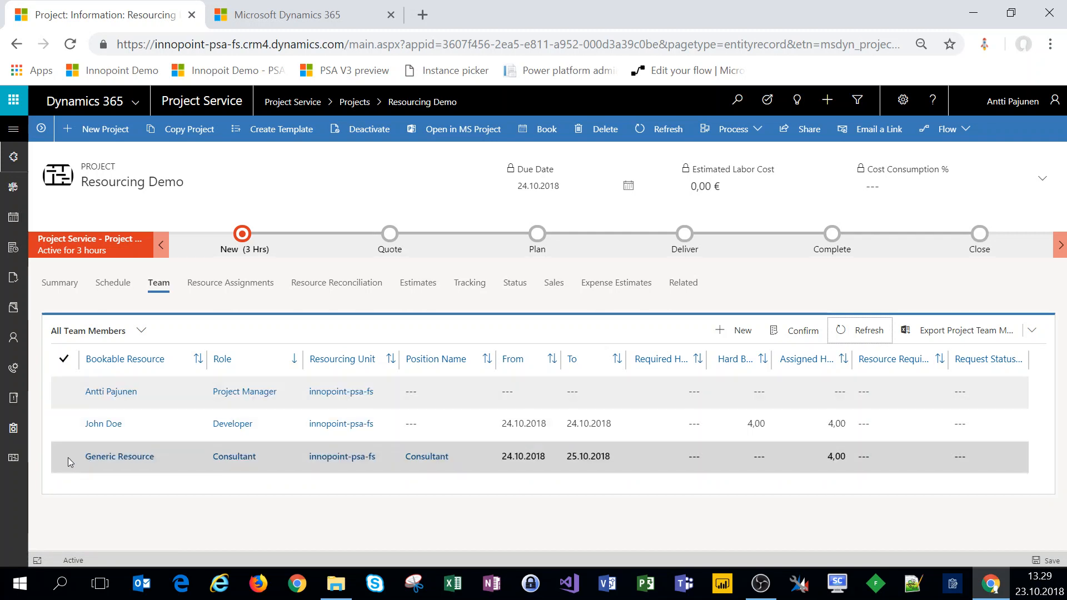
click(64, 456)
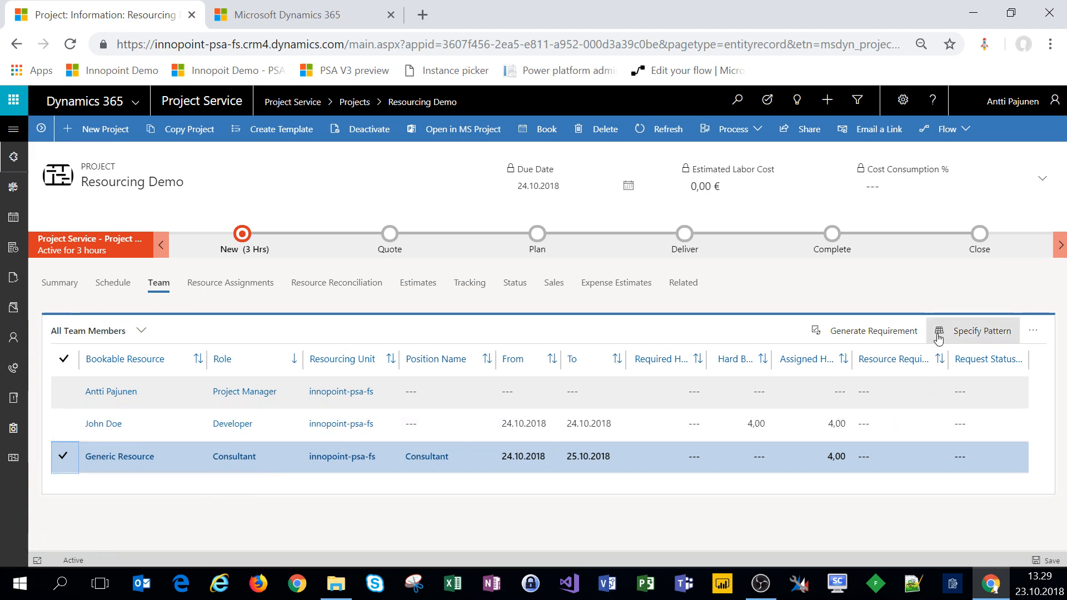
click(981, 331)
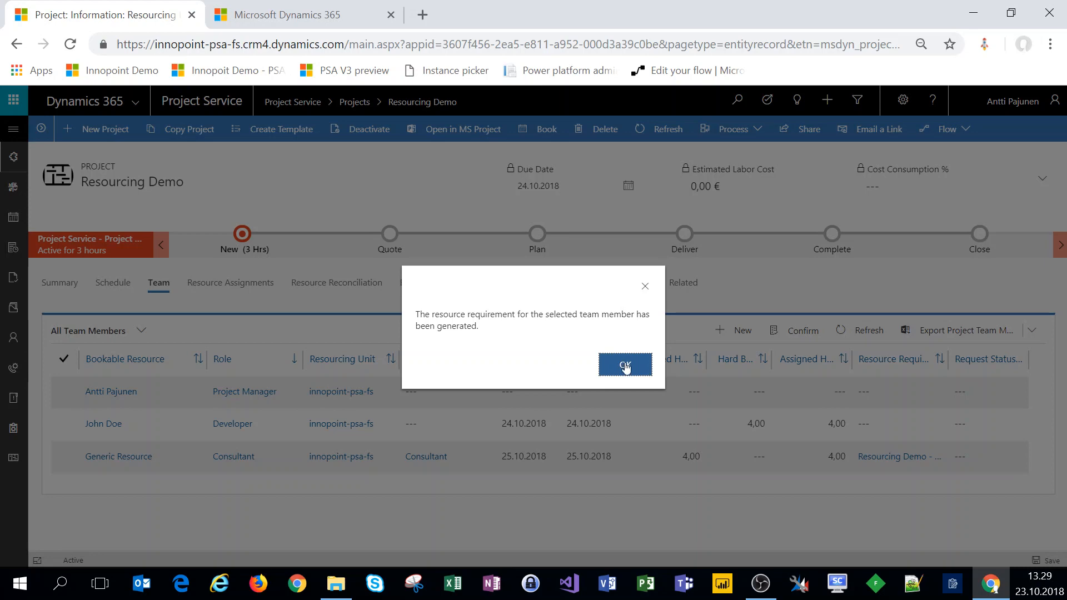
click(624, 365)
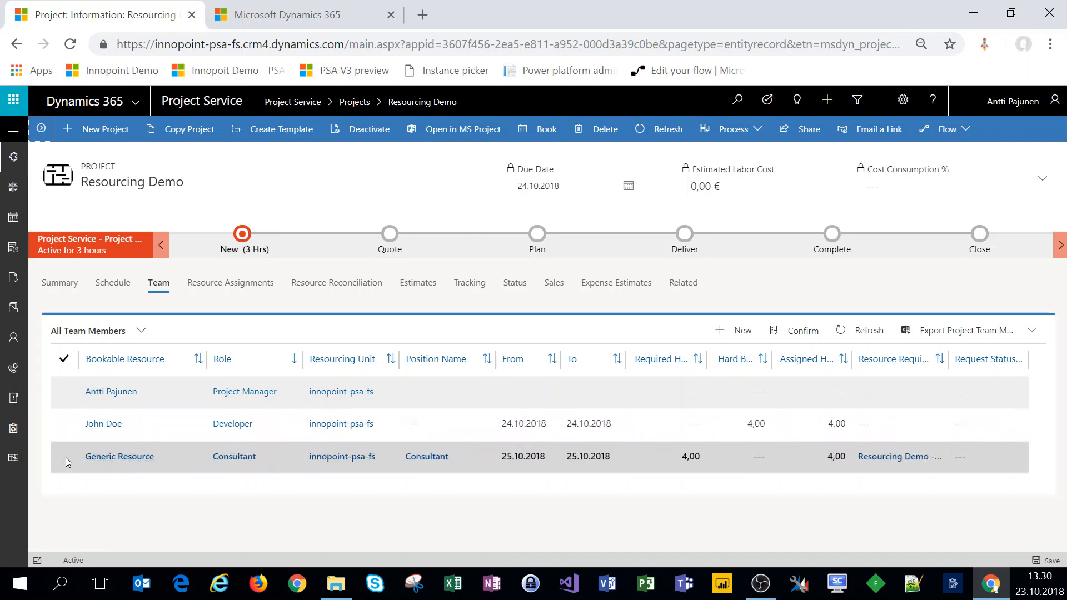
click(64, 457)
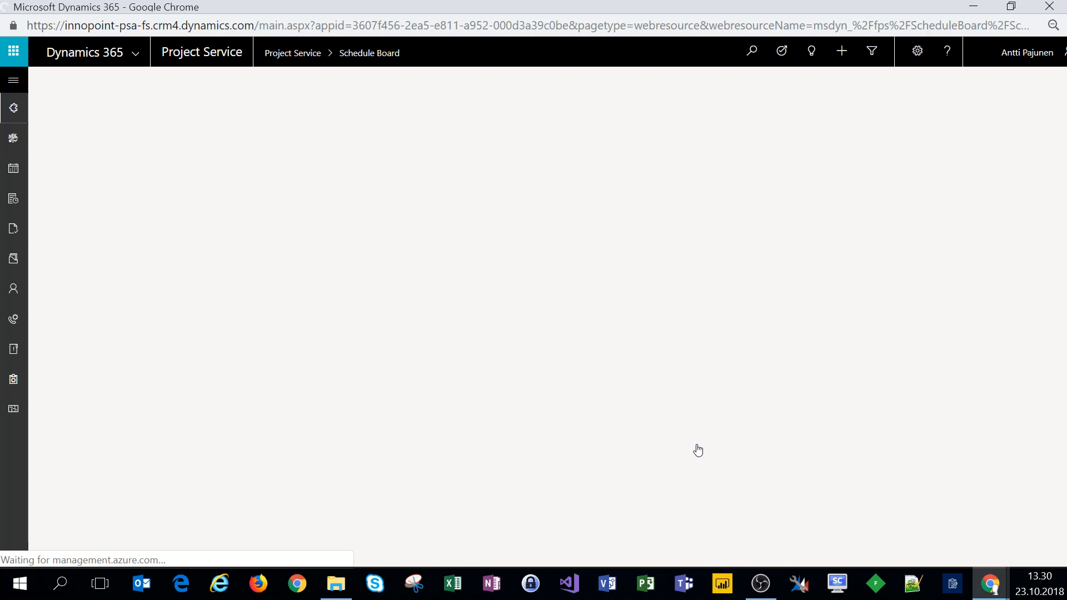
mouse_move(600, 410)
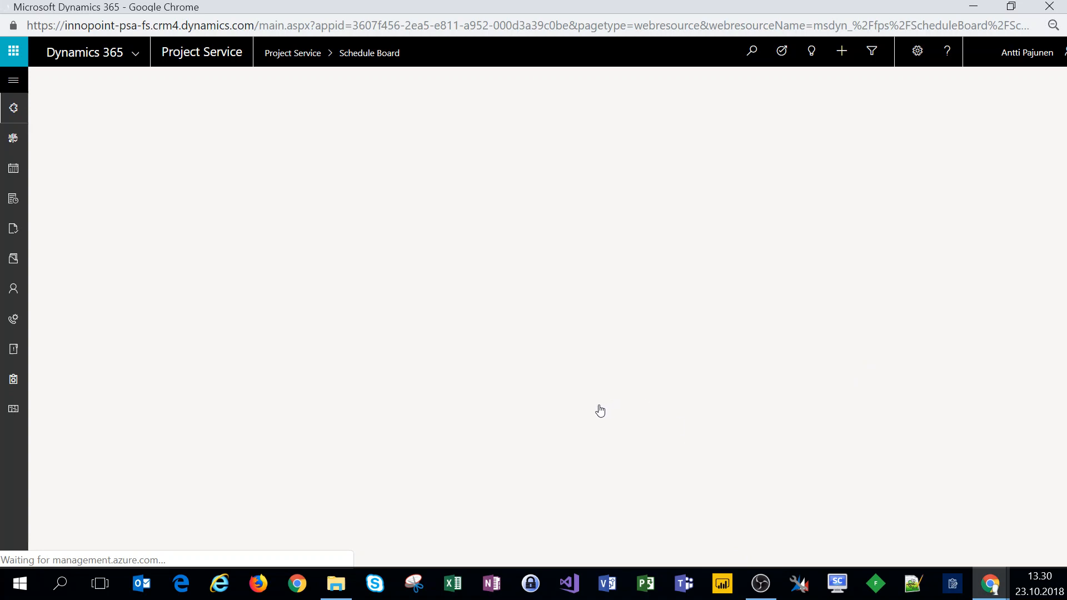
mouse_move(607, 403)
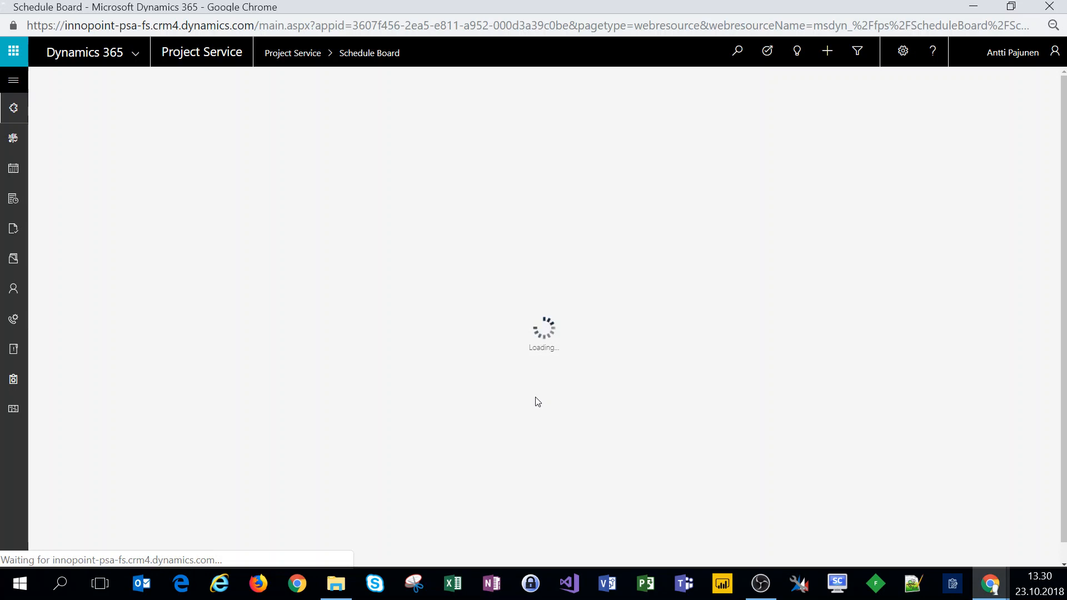
mouse_move(537, 398)
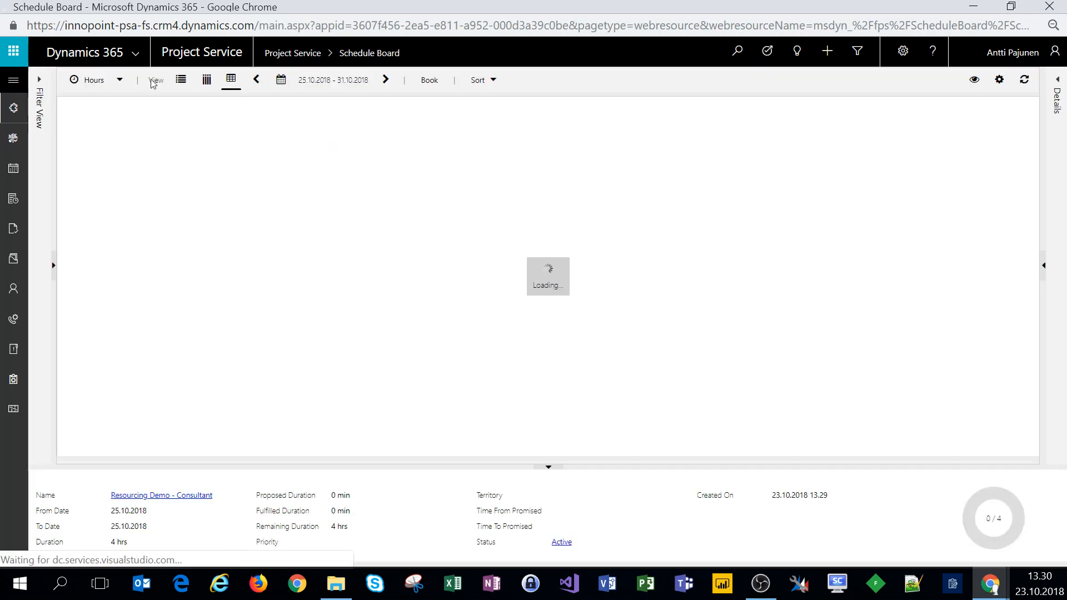
Switch the Schedule Board to hourly Horizontal View and book Jane Doe 8:00–12:00 for the requirement
click(180, 80)
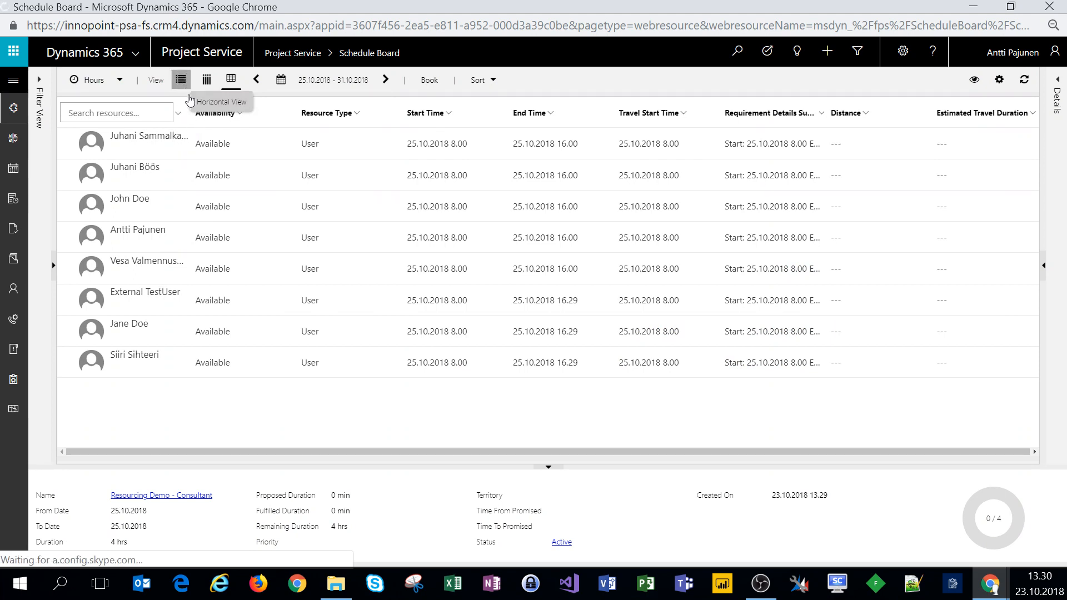
click(180, 80)
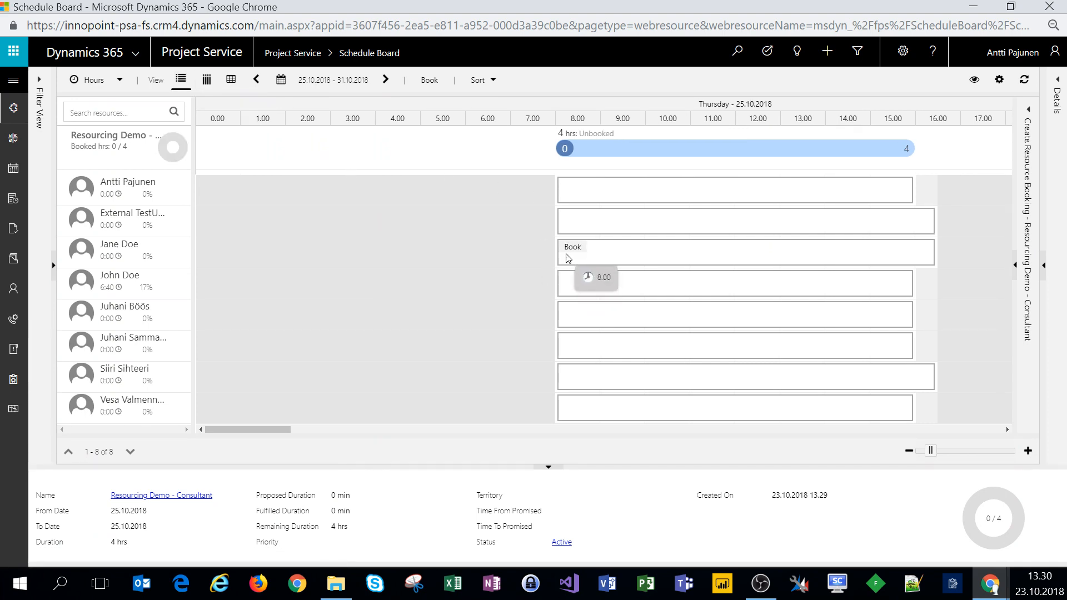
mouse_move(708, 190)
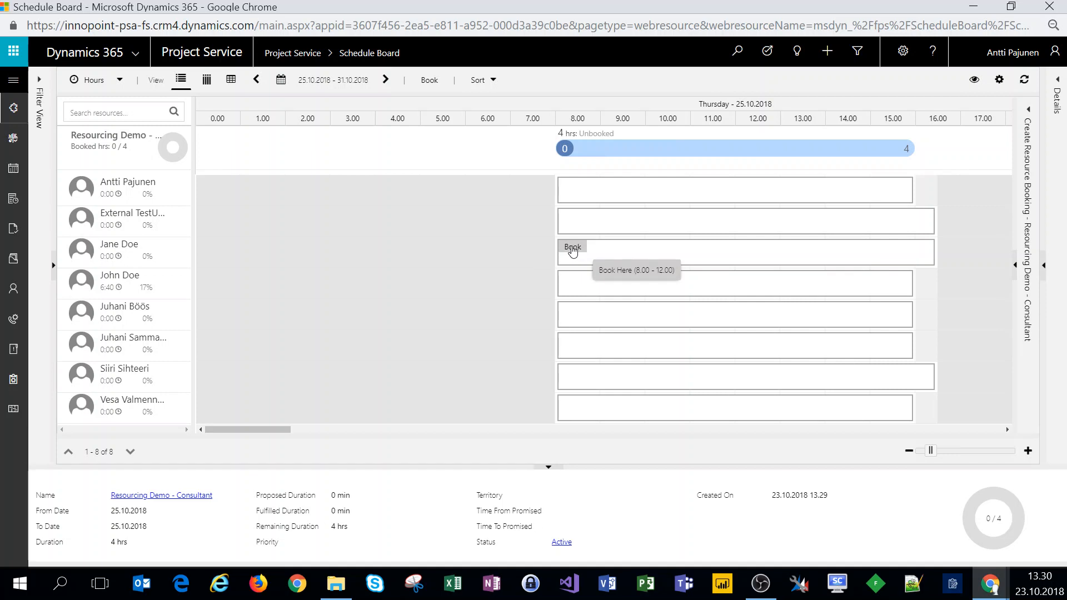
click(572, 246)
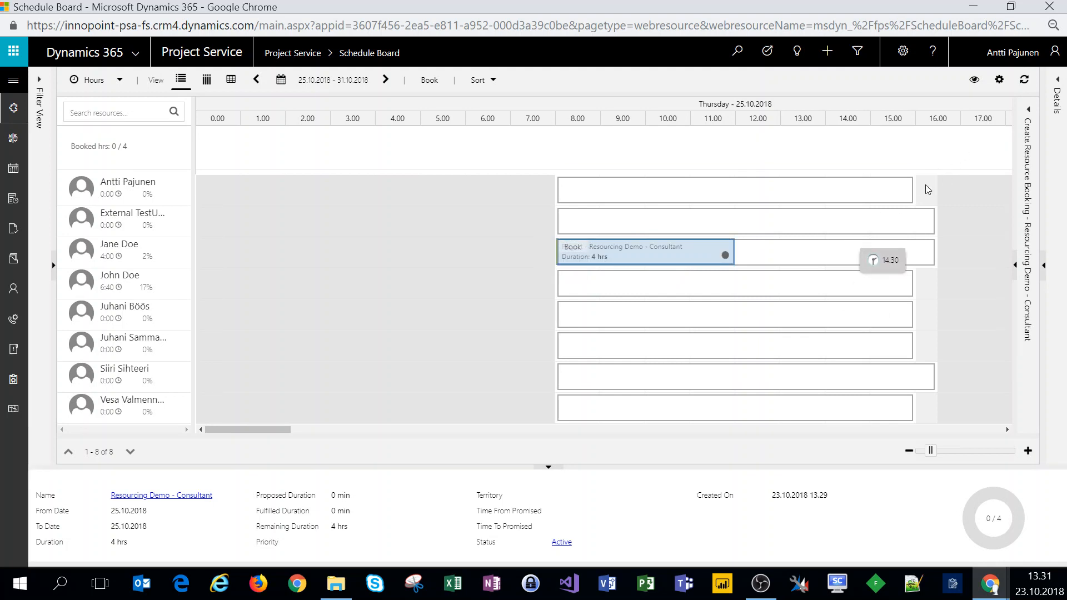
mouse_move(938, 189)
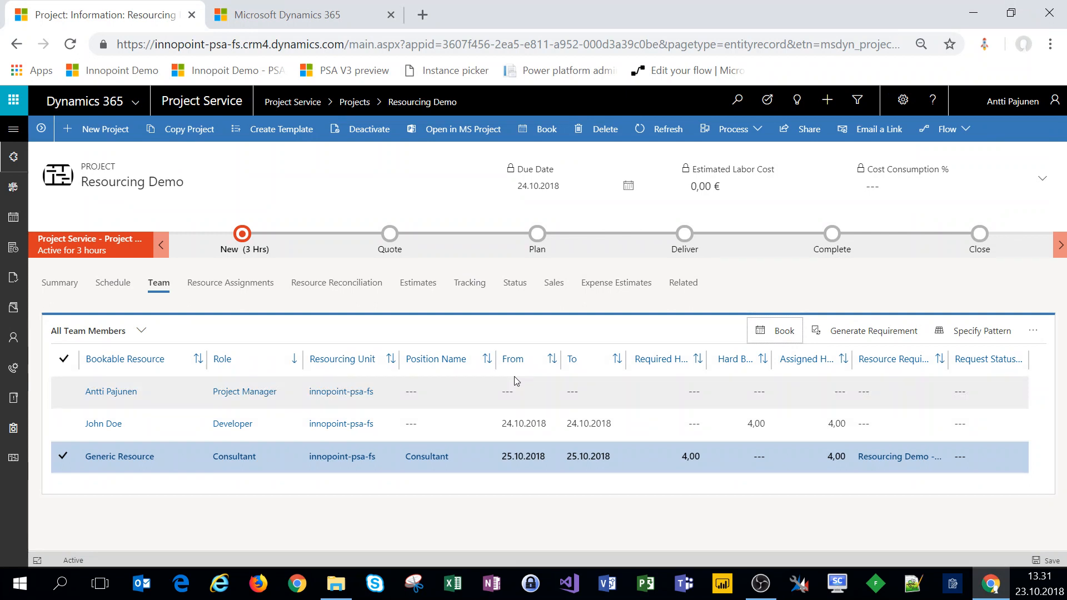
mouse_move(936, 374)
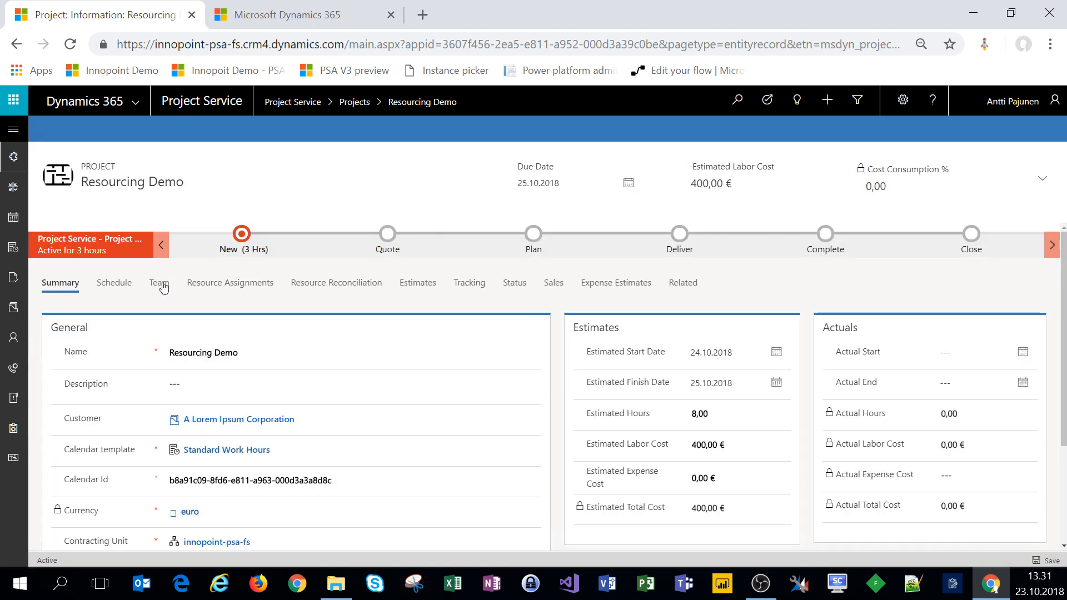
Show the project team with Jane Doe listed as Consultant with 4,00 booked hours
click(158, 283)
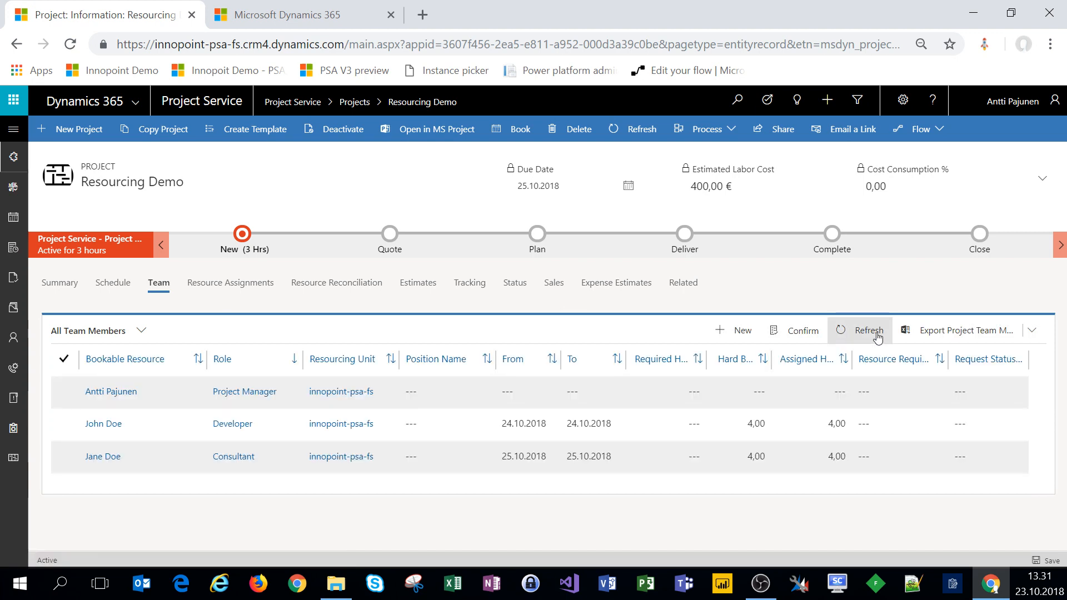
mouse_move(134, 462)
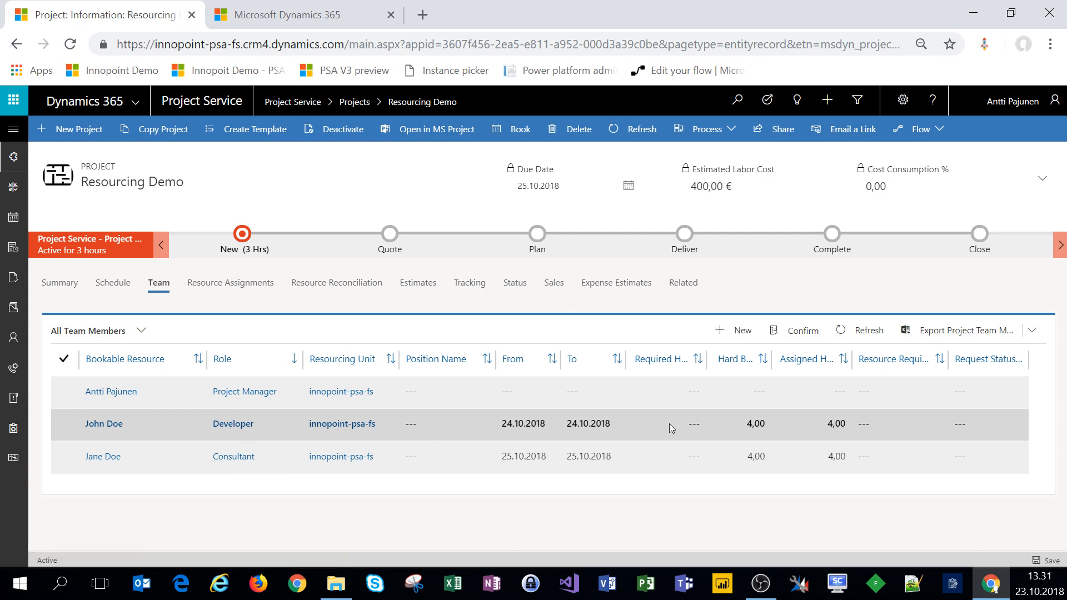
mouse_move(769, 456)
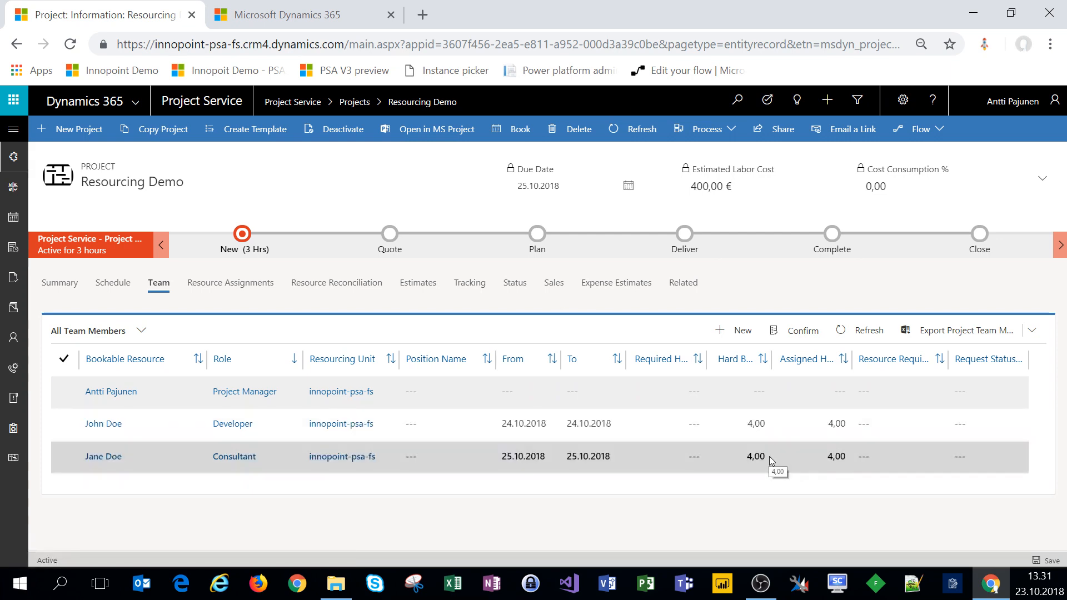
mouse_move(158, 283)
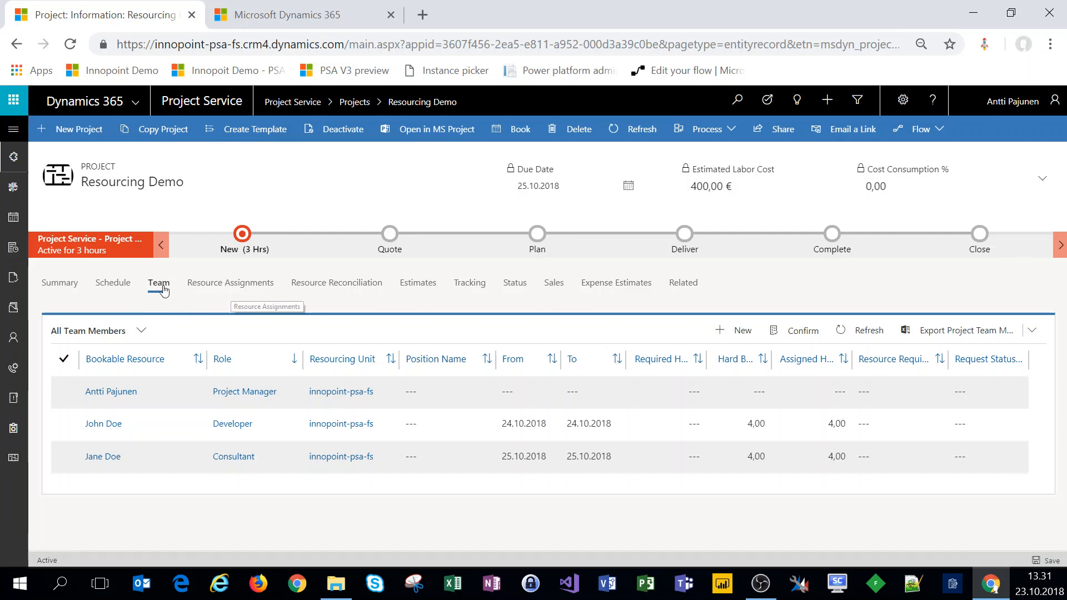
View Resource Reconciliation via the Schedule tab and expand Jane Doe's and John Doe's hour rows
click(113, 282)
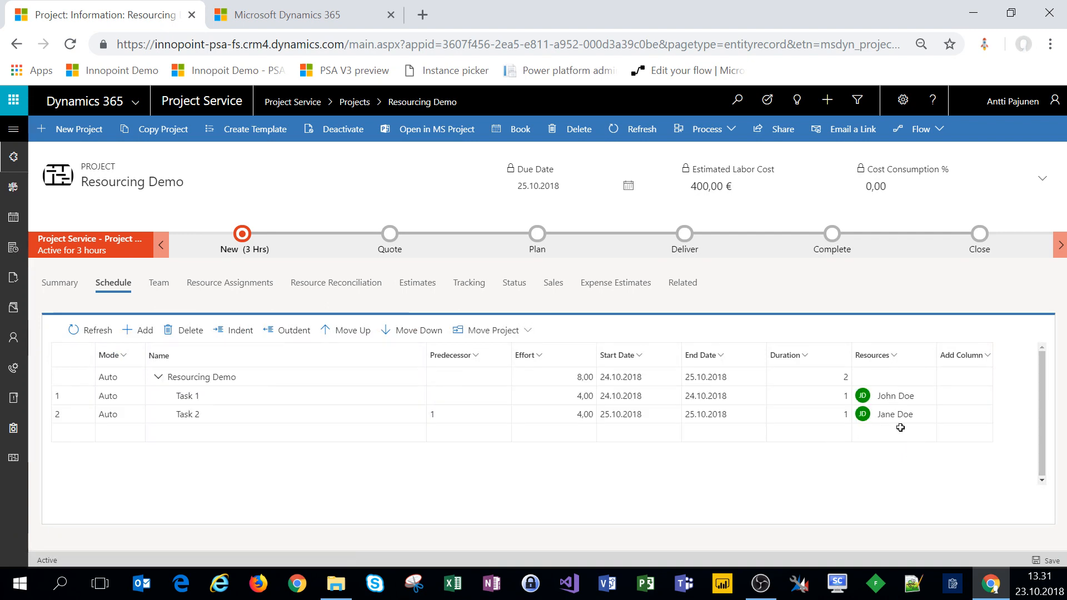
mouse_move(392, 347)
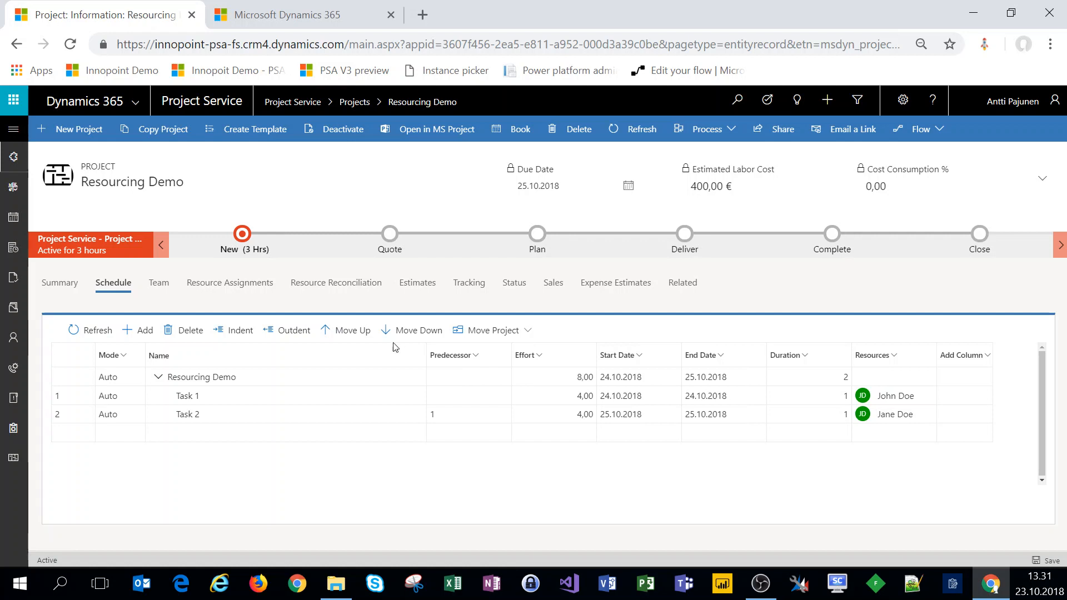
click(335, 282)
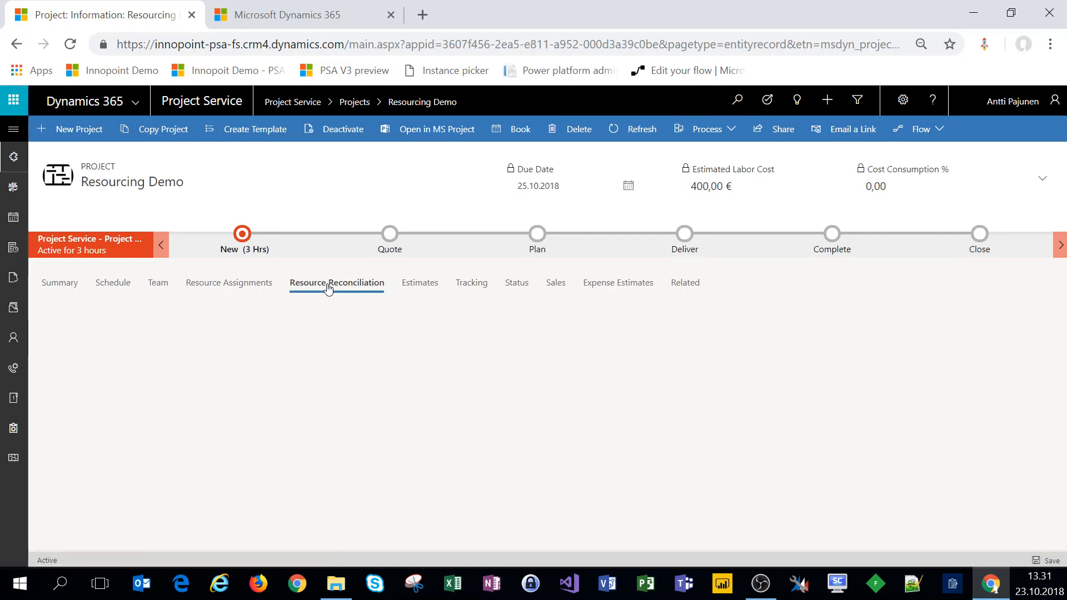
click(336, 283)
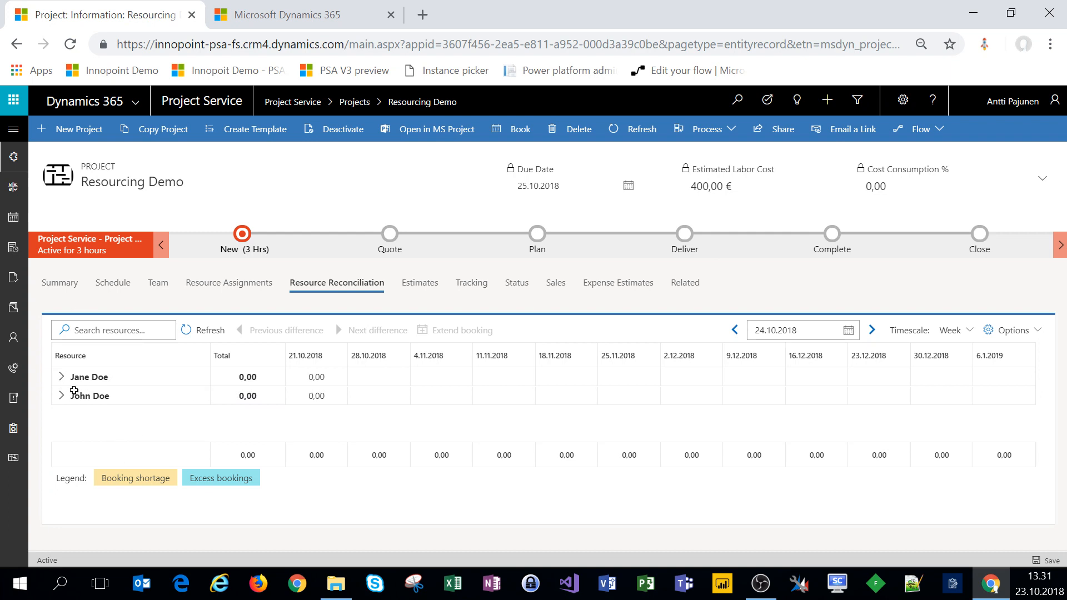
click(60, 377)
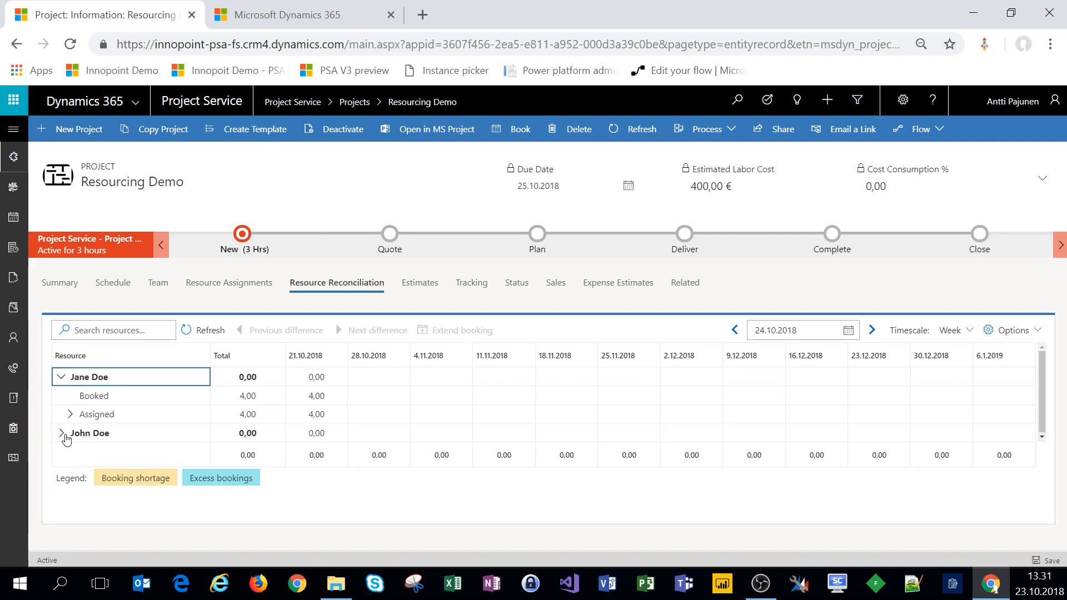
click(89, 432)
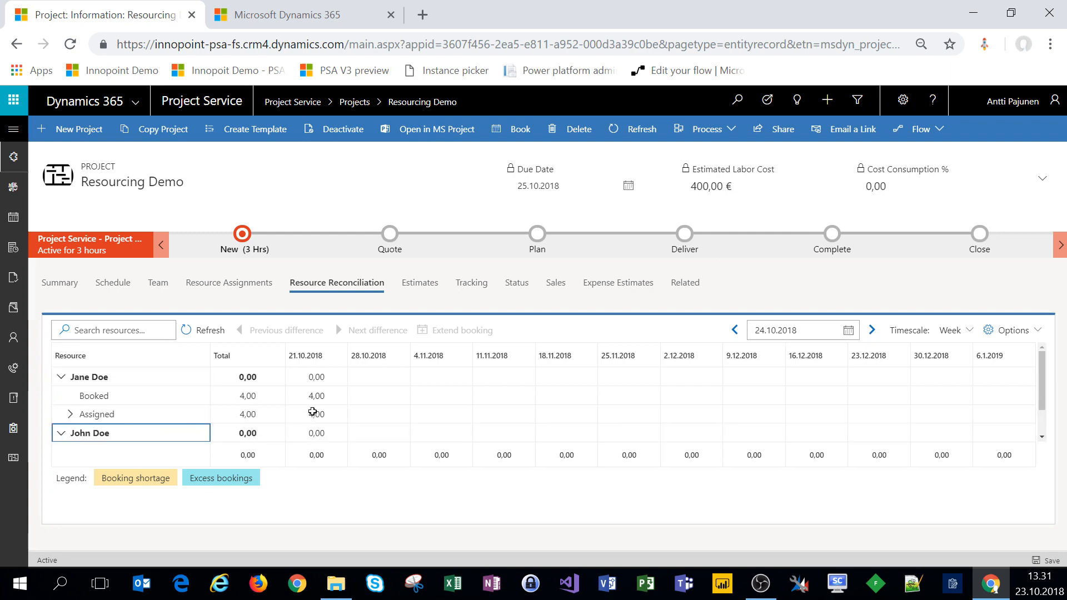
scroll(down, 3)
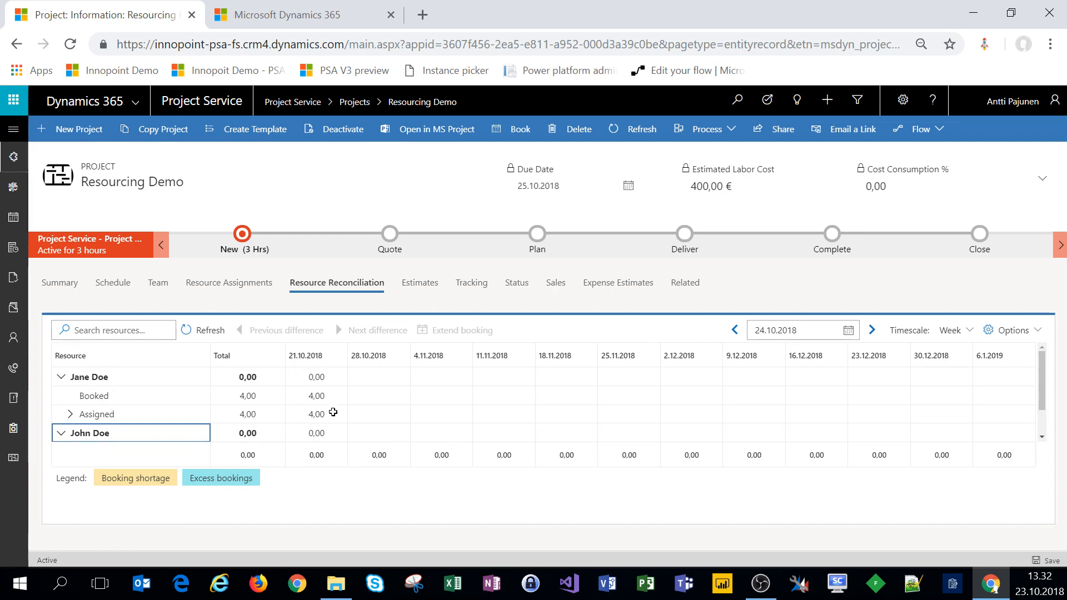
mouse_move(257, 305)
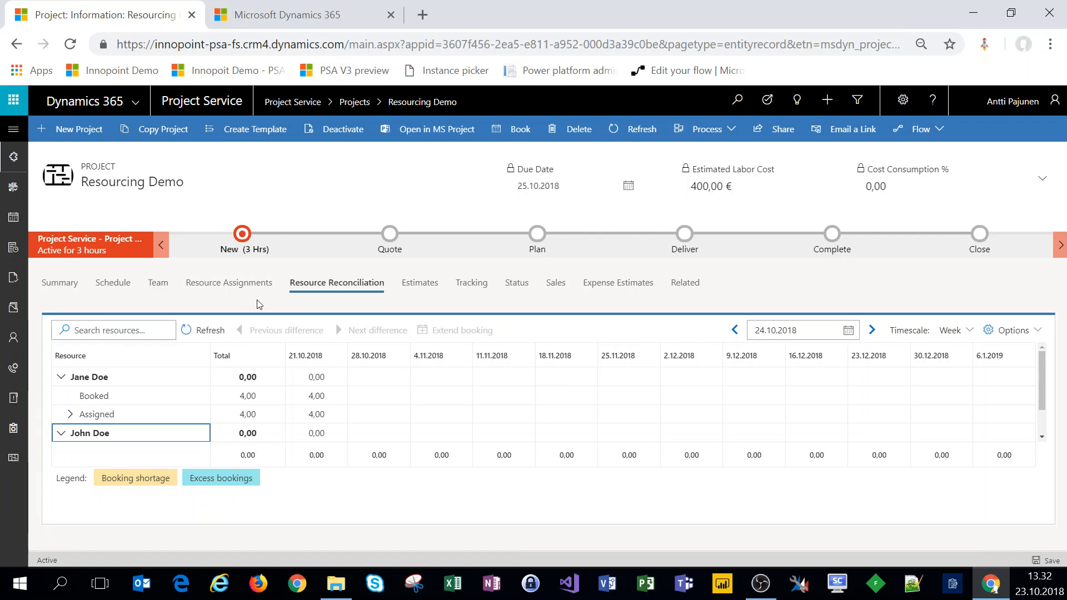
mouse_move(113, 283)
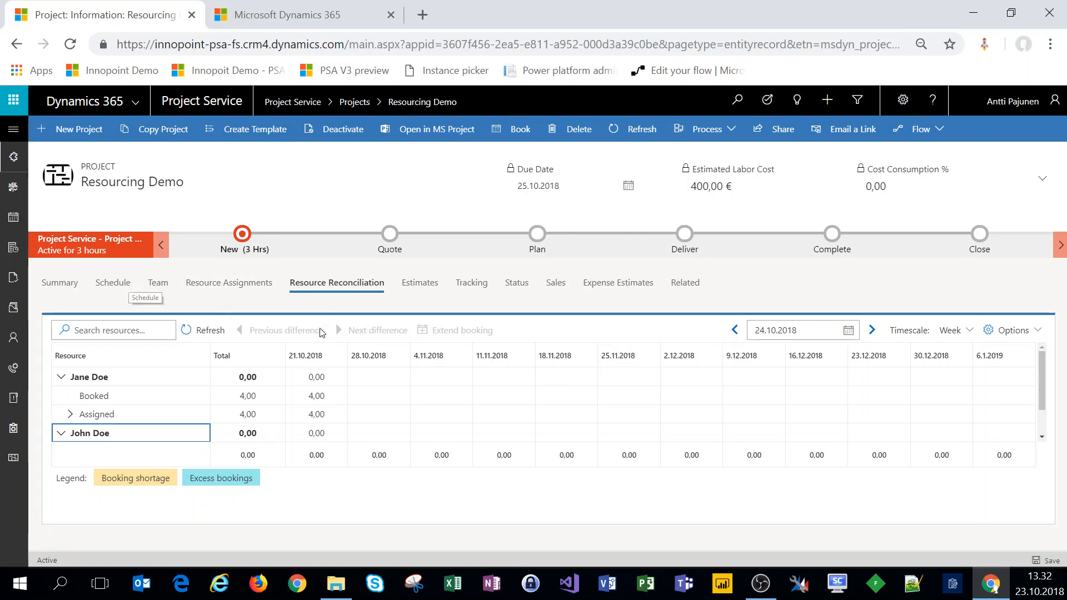
mouse_move(112, 282)
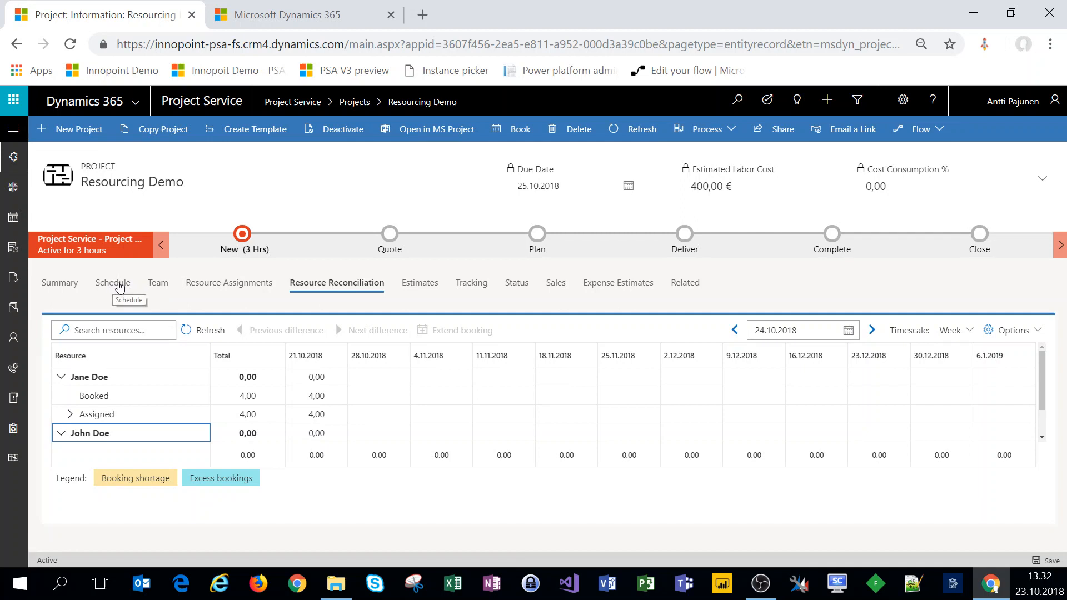
Unassign Jane Doe from Task 2 on the schedule, then show her 4,00 unassigned hours in reconciliation
click(113, 282)
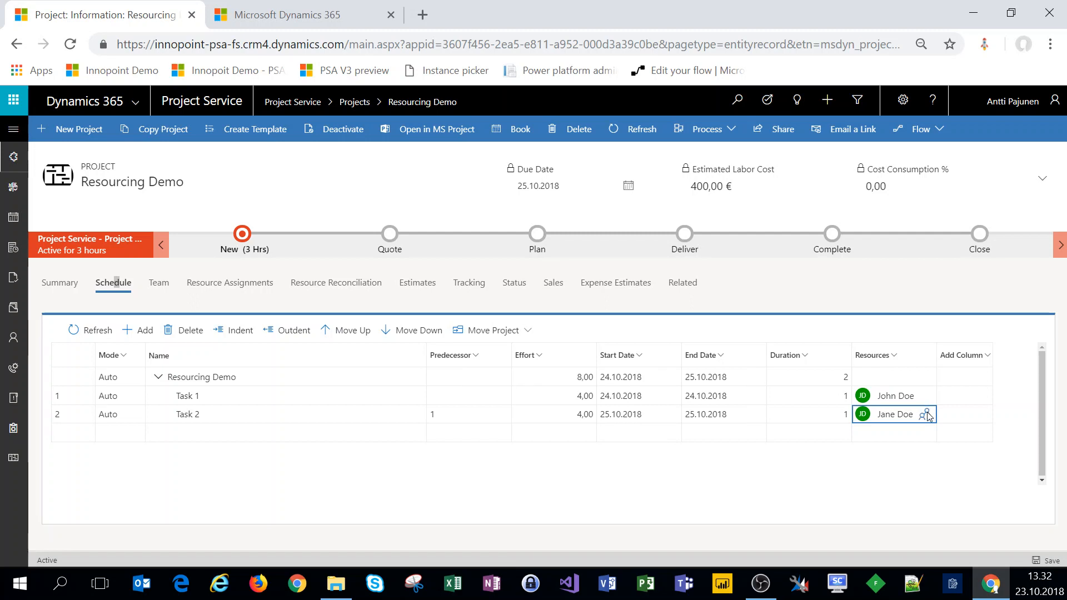
click(894, 414)
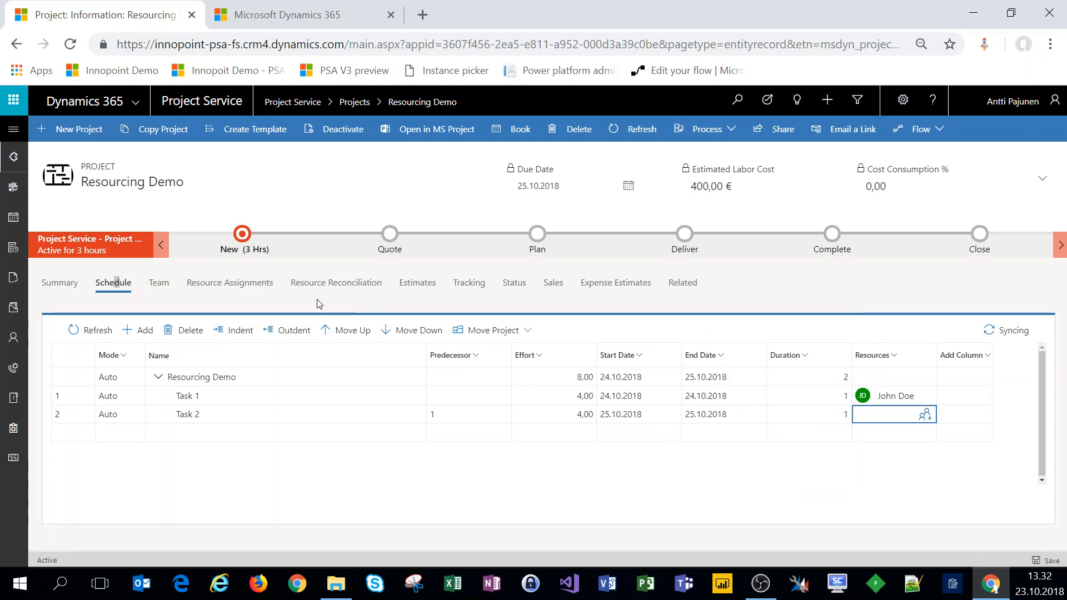
click(336, 282)
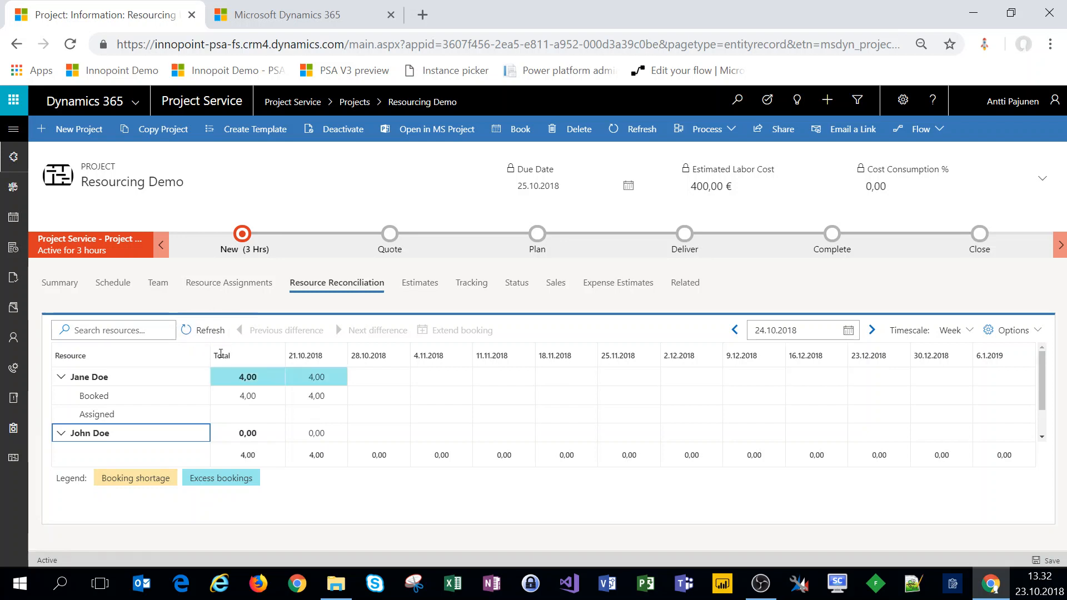
mouse_move(135, 371)
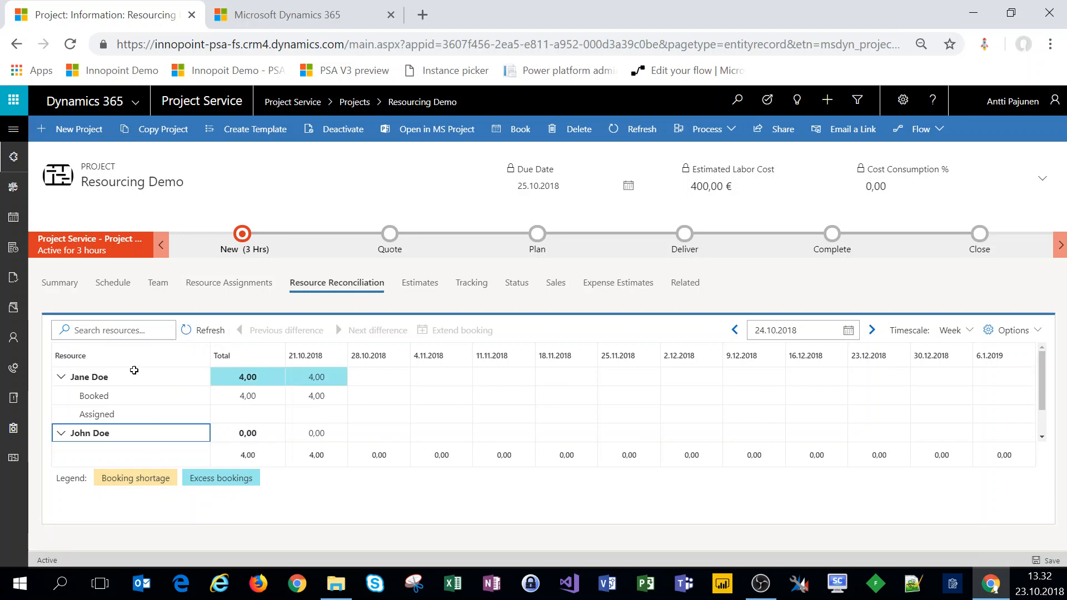
mouse_move(315, 377)
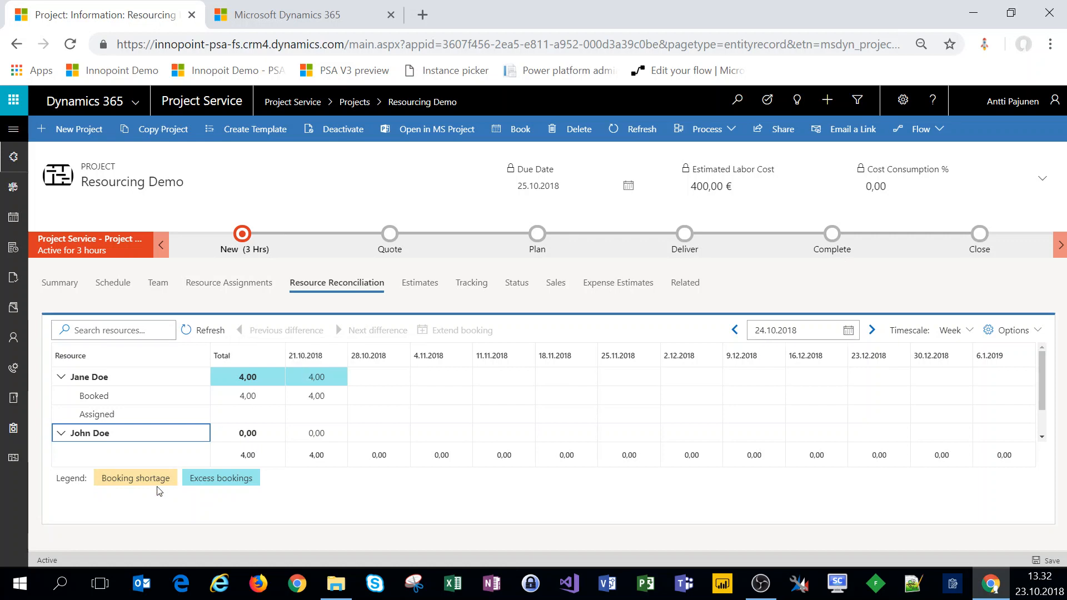
mouse_move(224, 484)
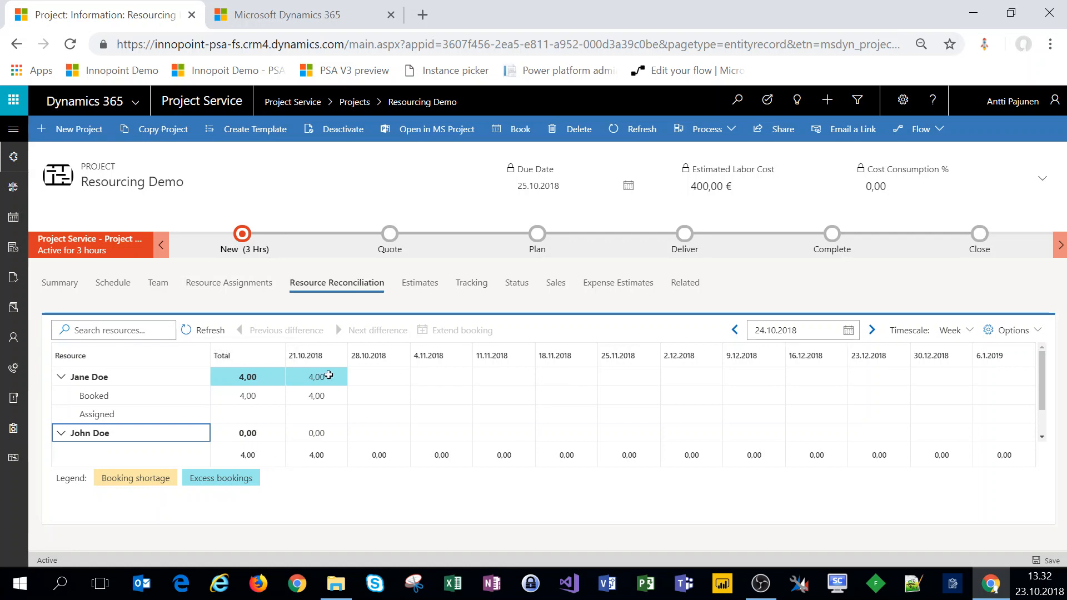
mouse_move(317, 375)
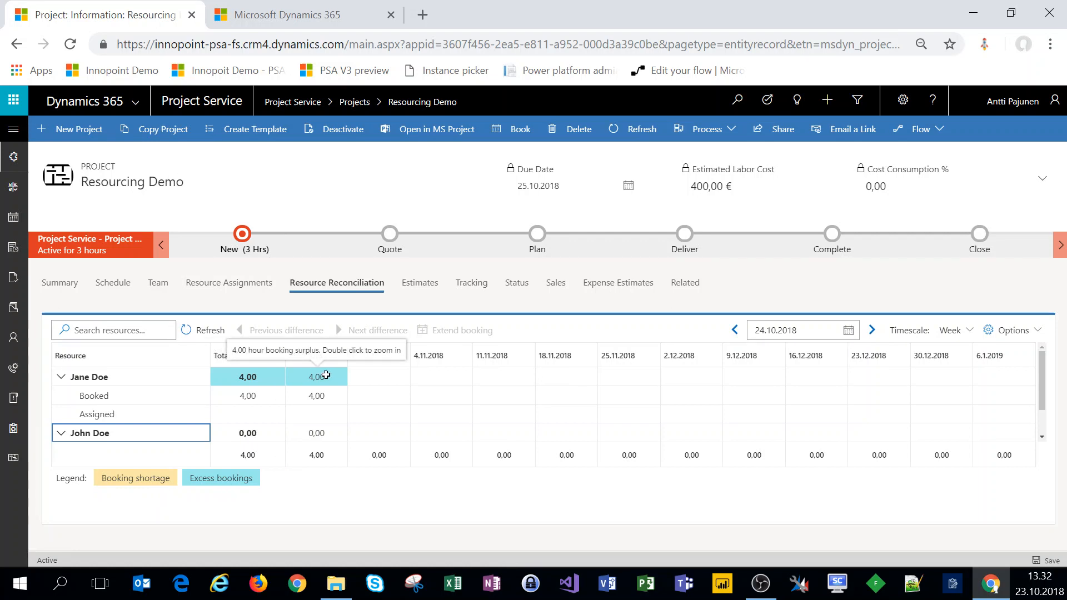